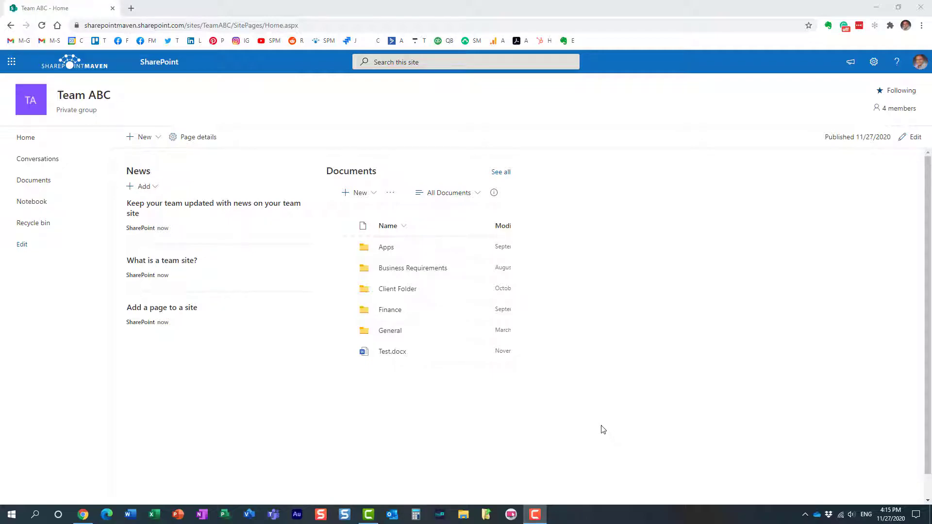
mouse_move(596, 397)
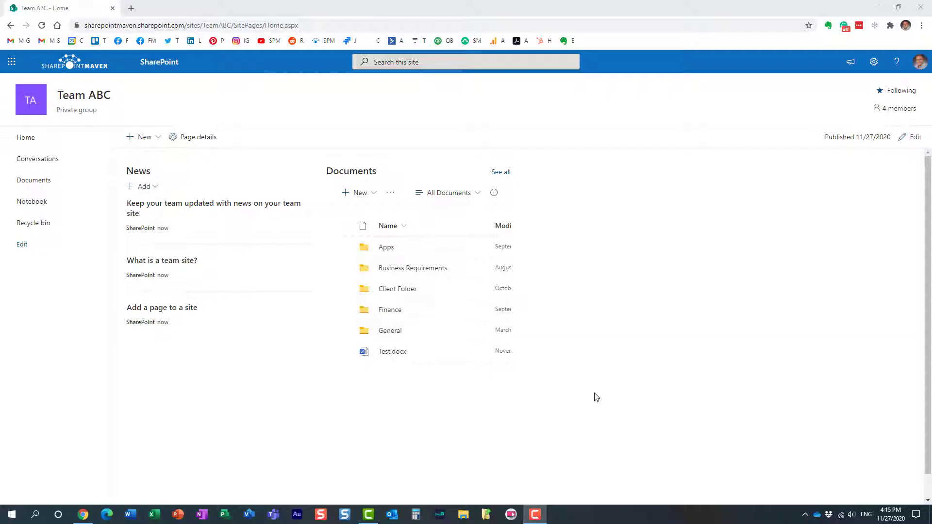
mouse_move(594, 392)
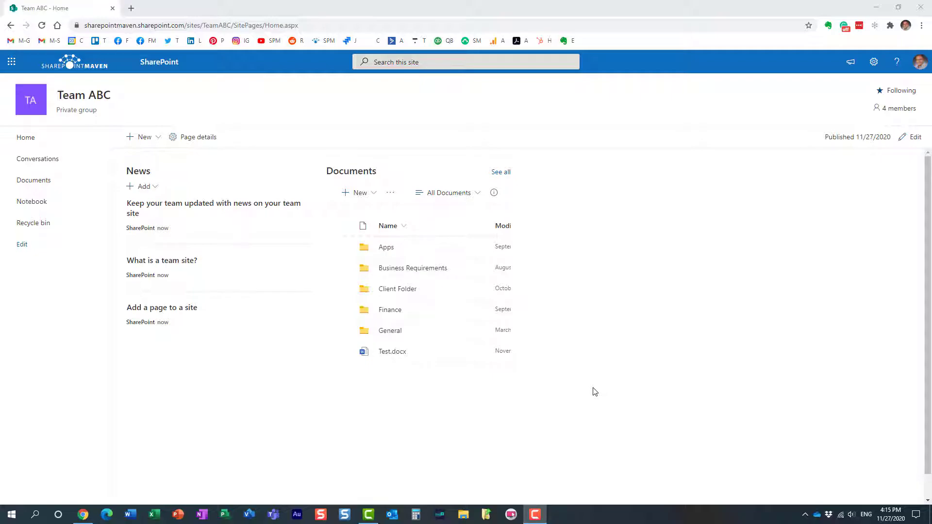
mouse_move(579, 141)
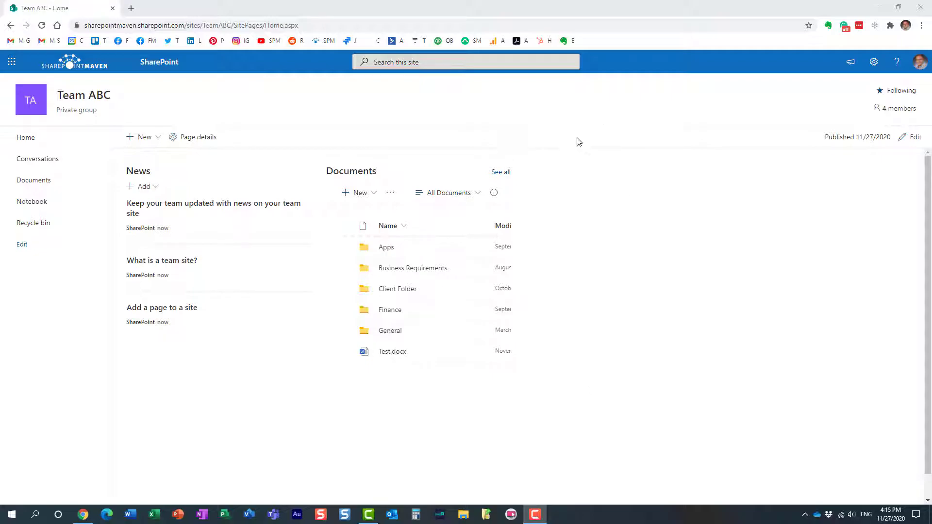
mouse_move(593, 190)
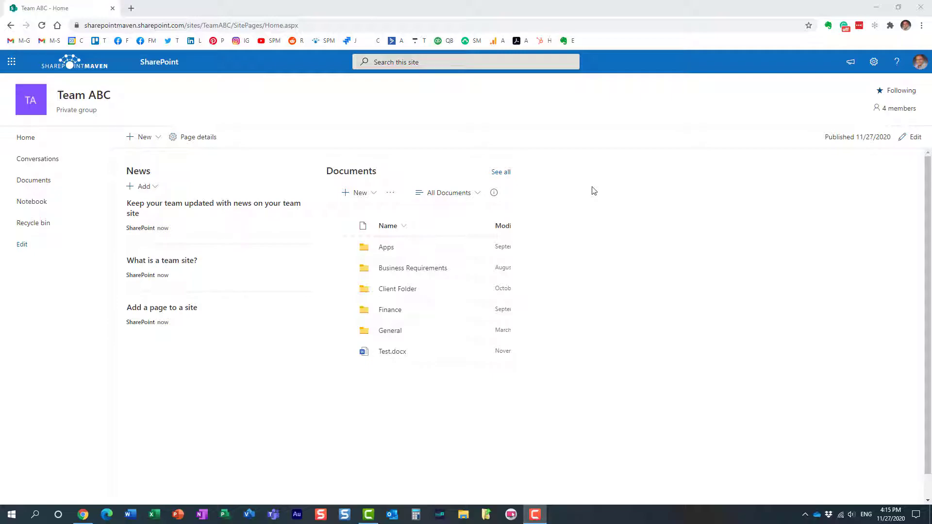
mouse_move(549, 201)
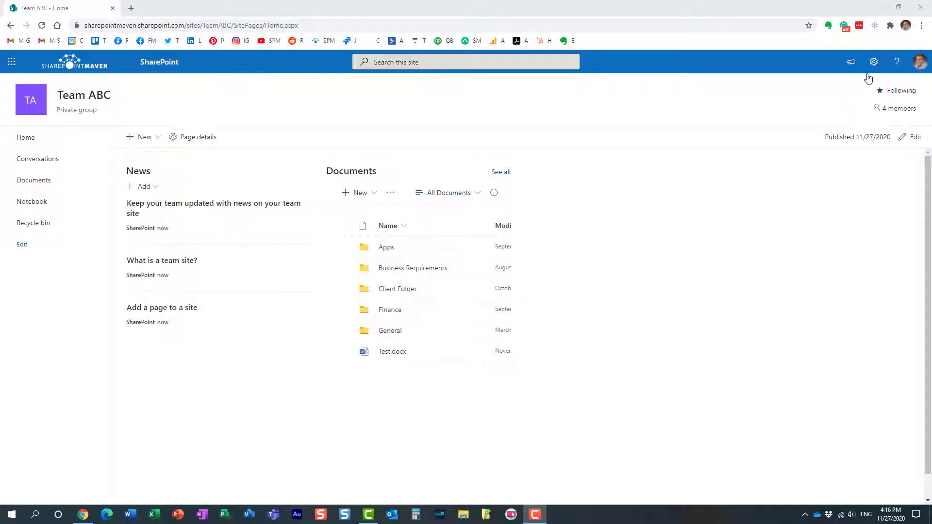
mouse_move(873, 61)
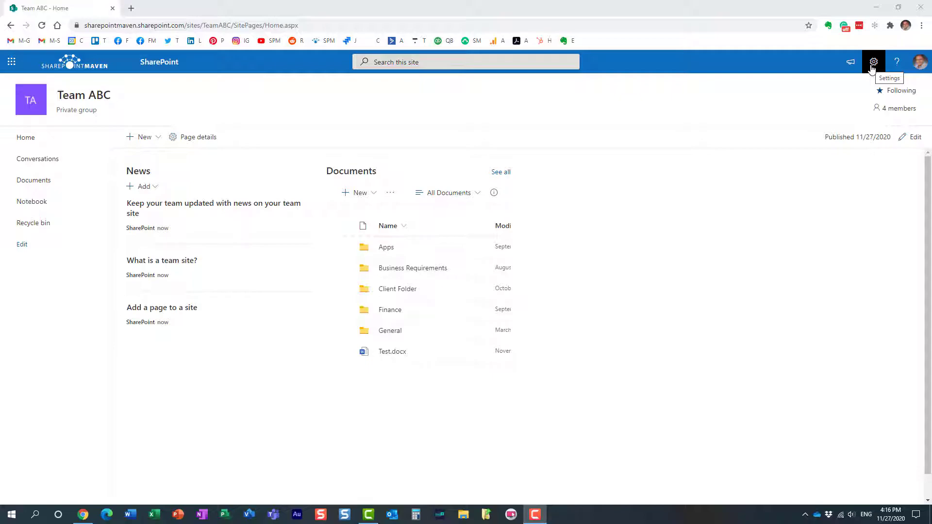
mouse_move(574, 259)
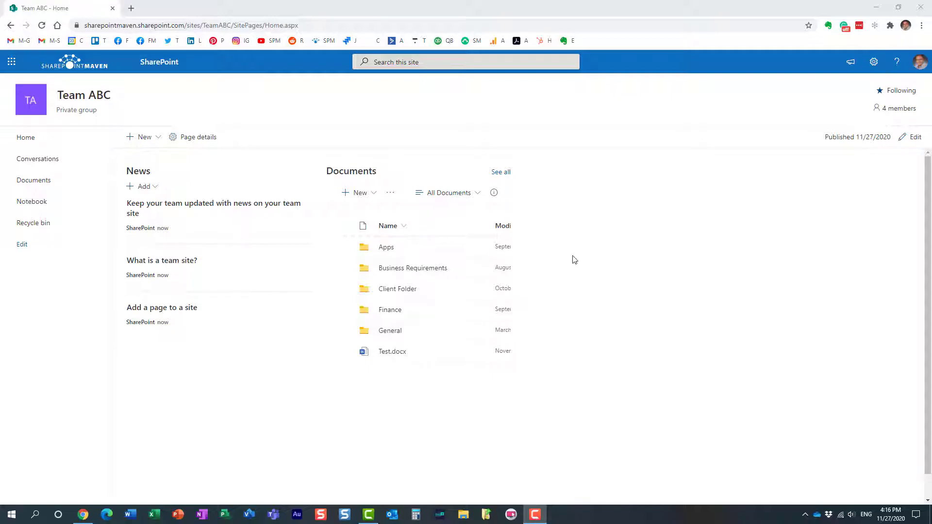
mouse_move(578, 250)
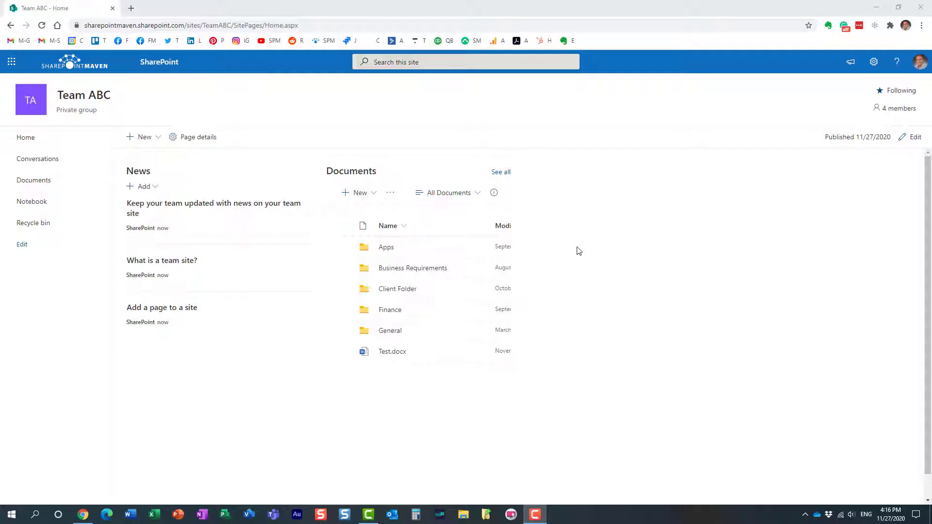
mouse_move(674, 239)
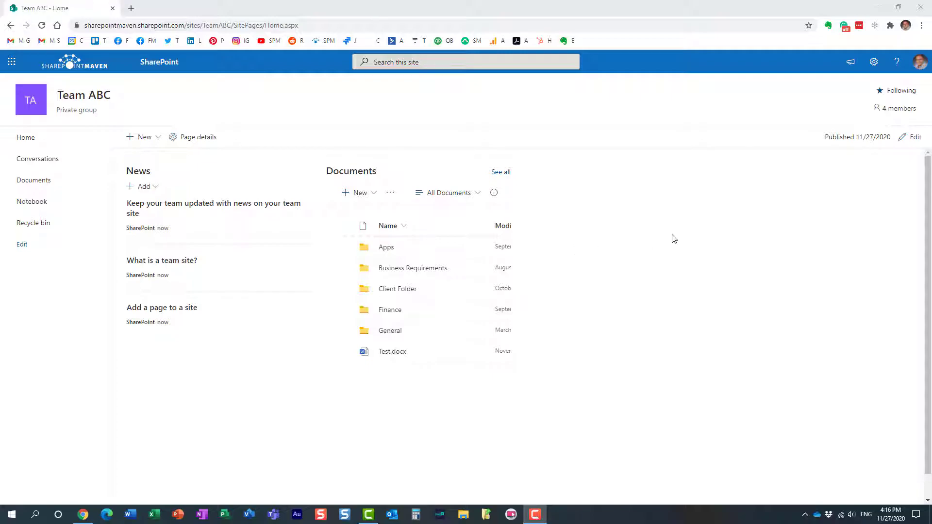
mouse_move(713, 185)
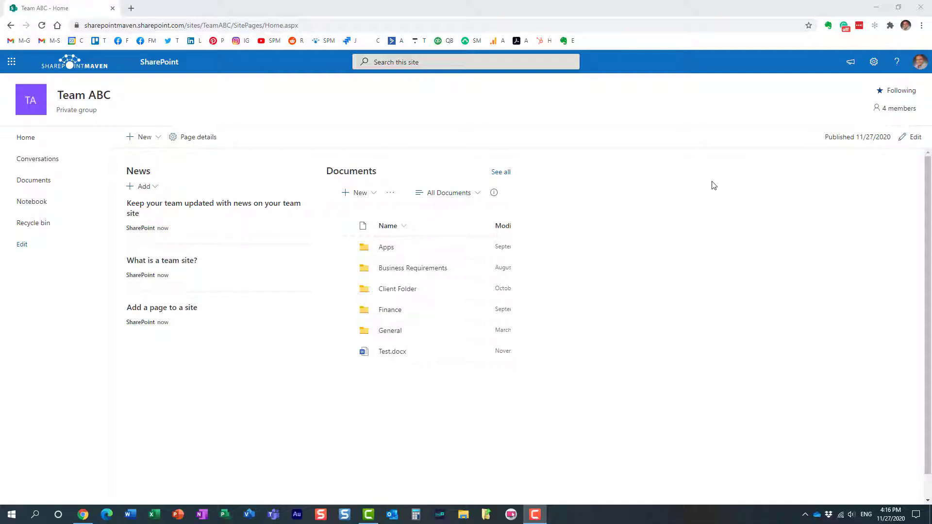
From the Settings gear, choose Add a page to reach the Blank, Visual and Basic text picker
left_click(874, 61)
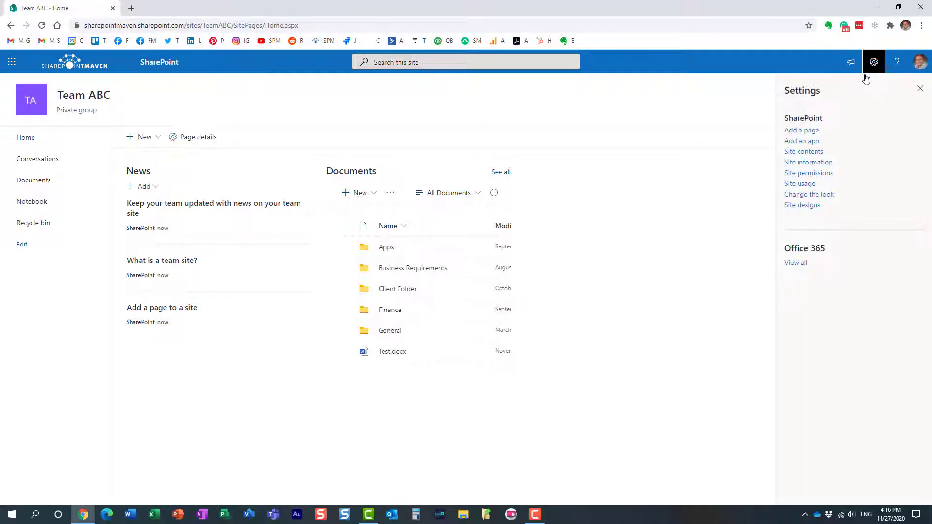
mouse_move(801, 130)
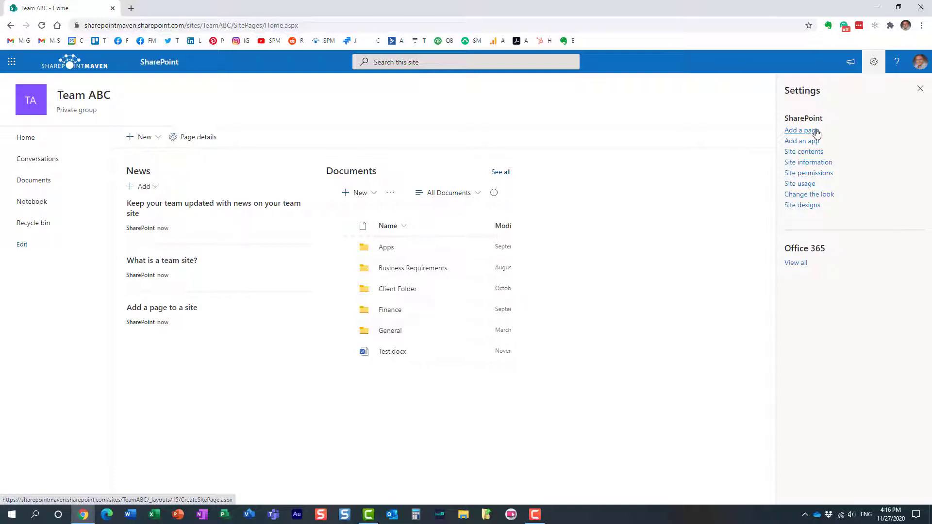
left_click(801, 130)
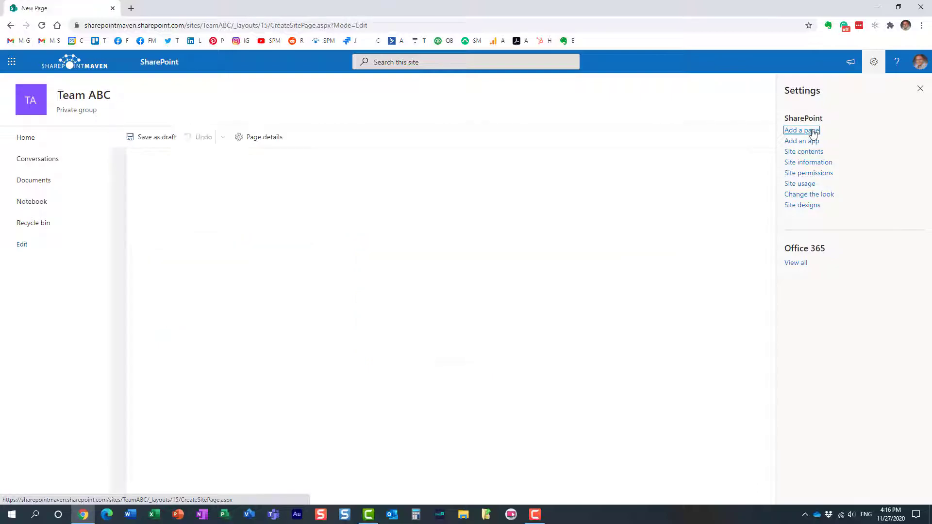
left_click(802, 130)
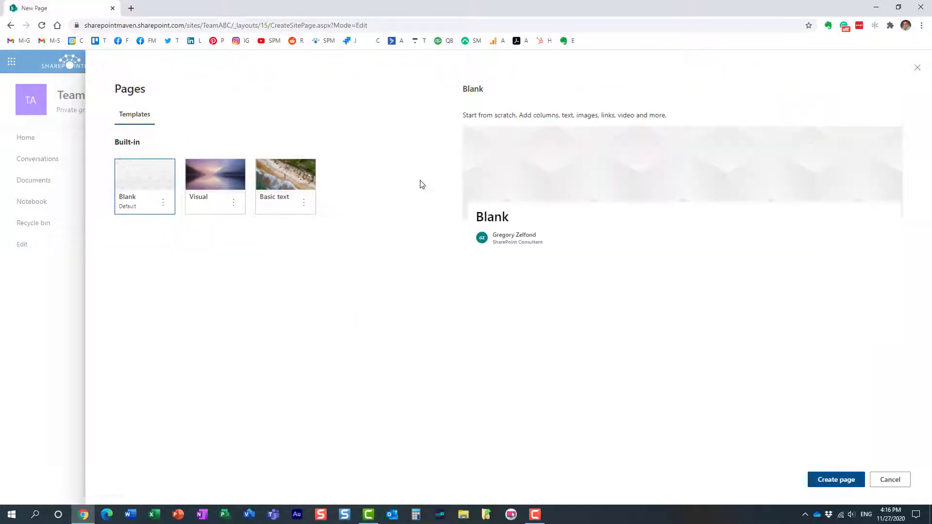
mouse_move(215, 175)
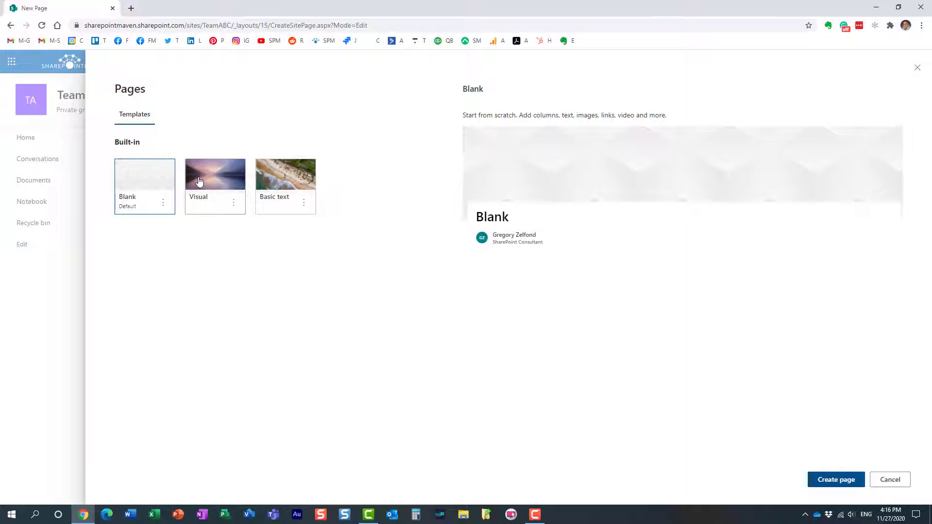
mouse_move(757, 404)
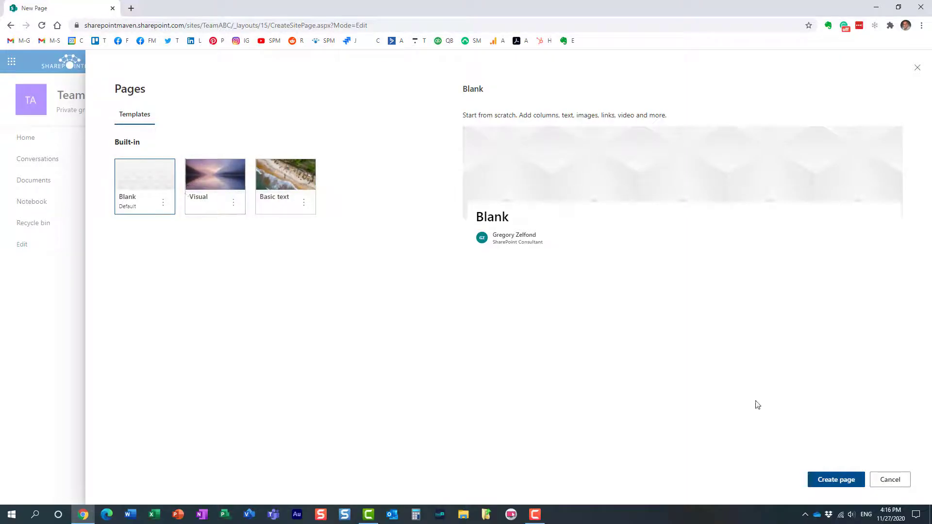
Create a Blank page titled 'Wiki Page' and click into its body text area
left_click(834, 479)
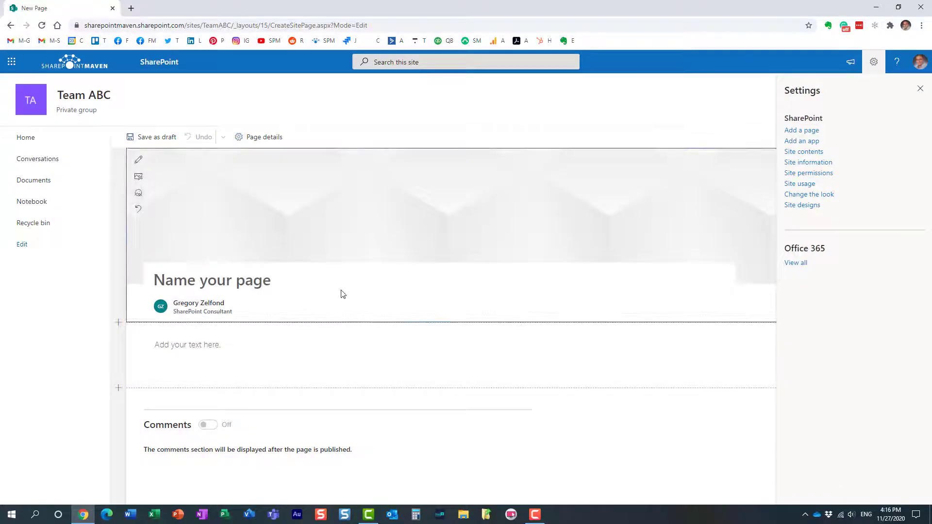
type("Wiki")
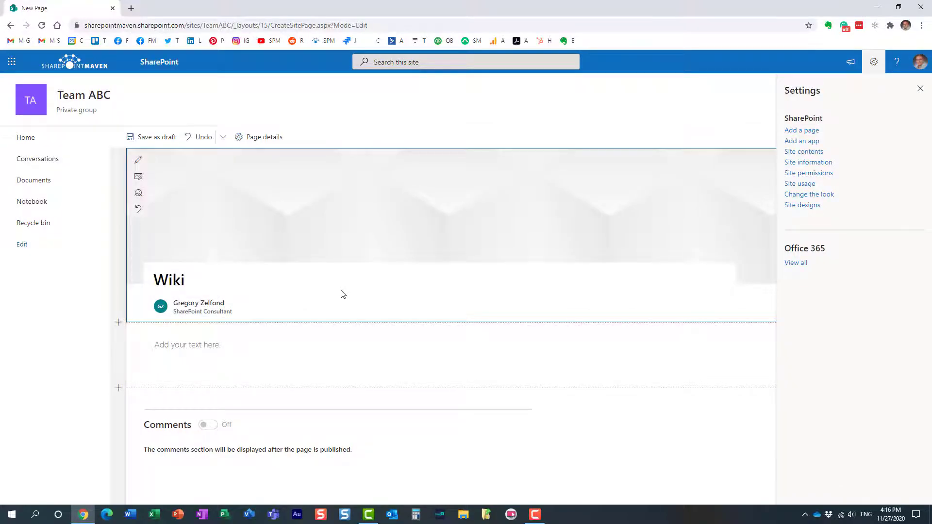
type("Page")
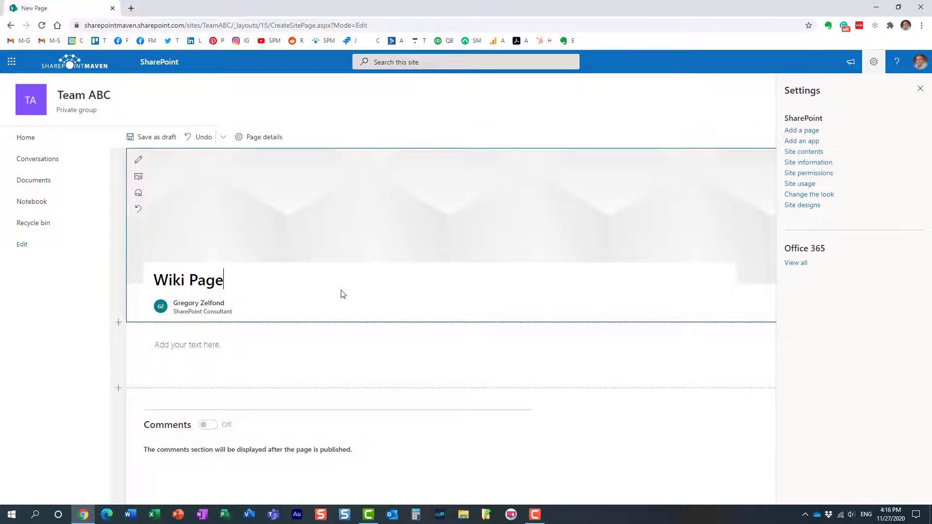
left_click(380, 344)
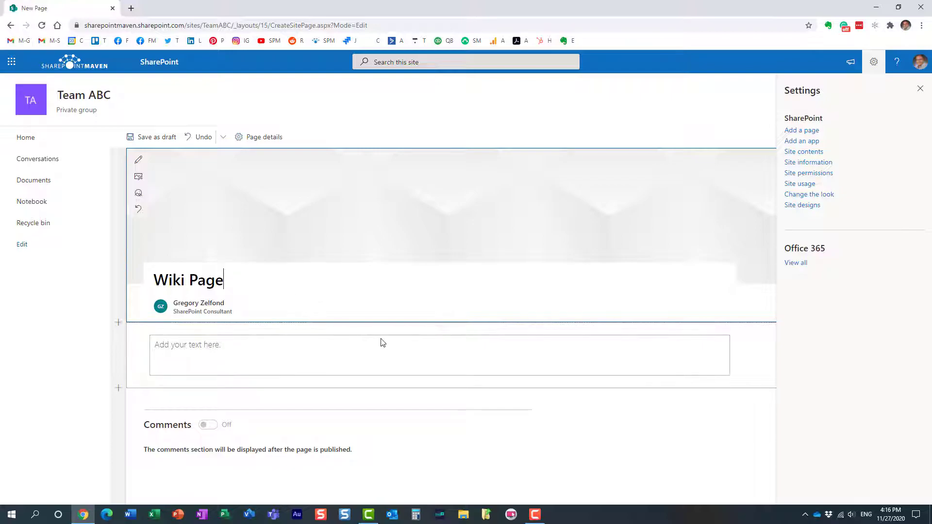
left_click(383, 355)
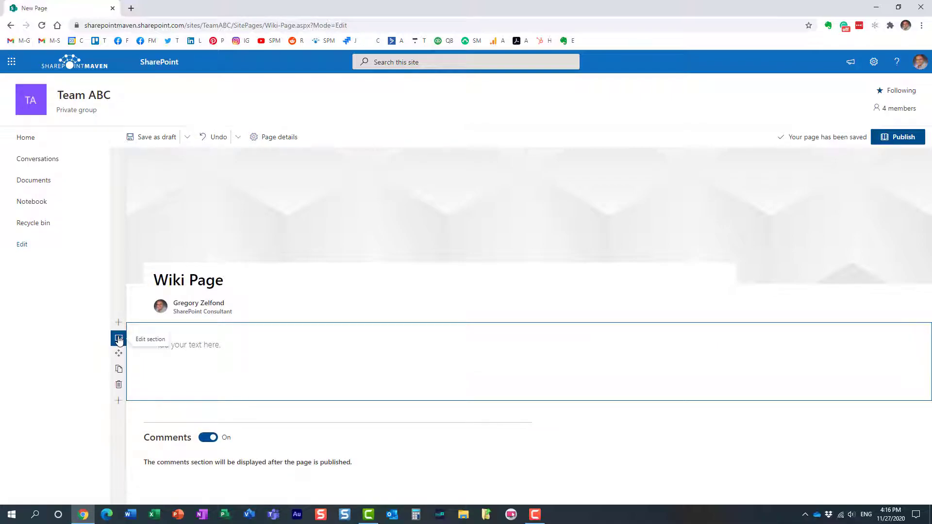
Type 'TEXT AREA' into the first column
left_click(118, 339)
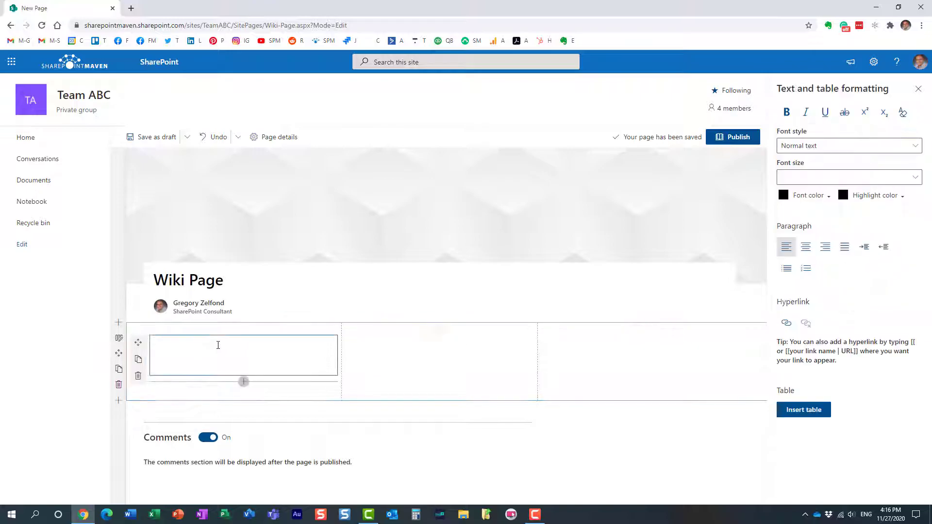
type("TEXT")
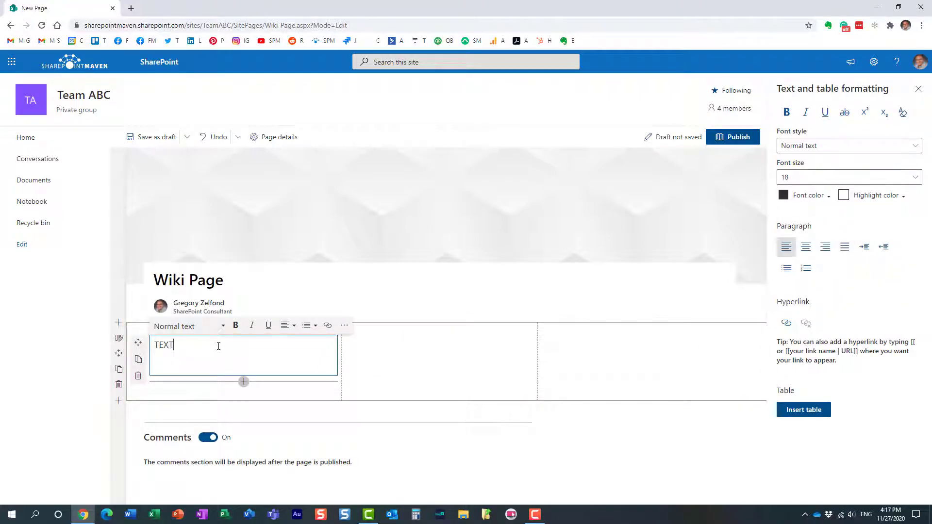
type("AREA")
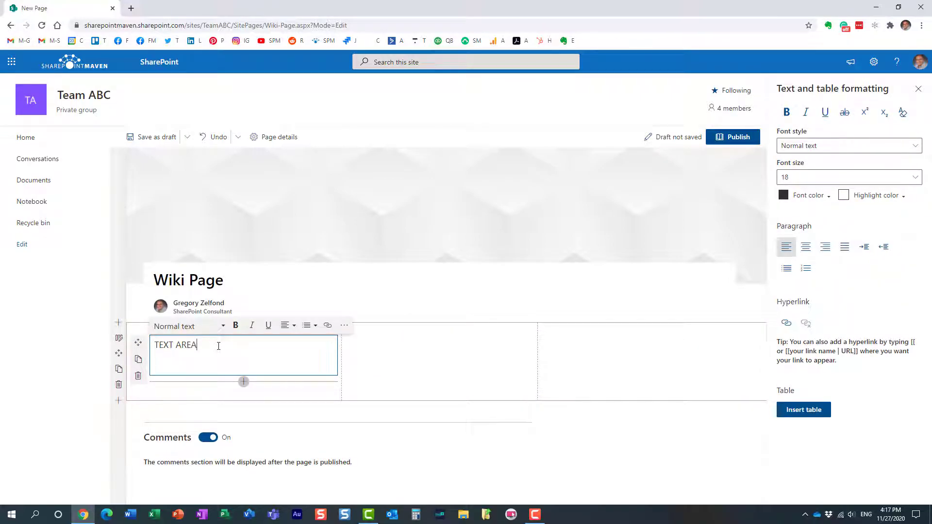
Add an Image web part to the middle column showing the RepostBanner food photo
left_click(440, 328)
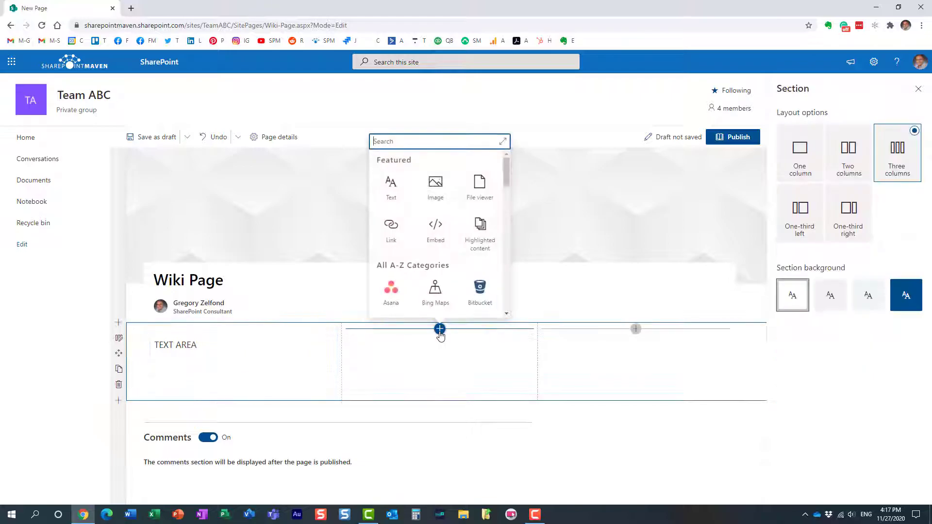
left_click(435, 184)
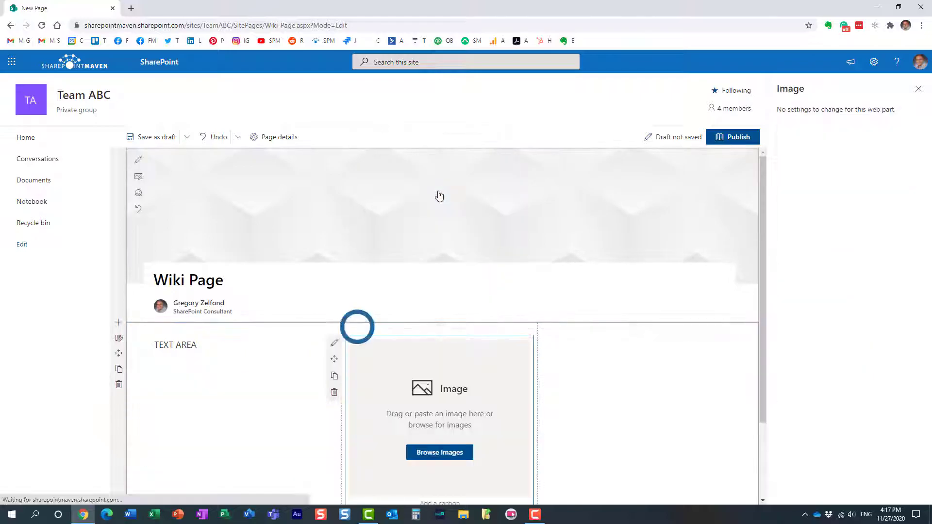
left_click(439, 452)
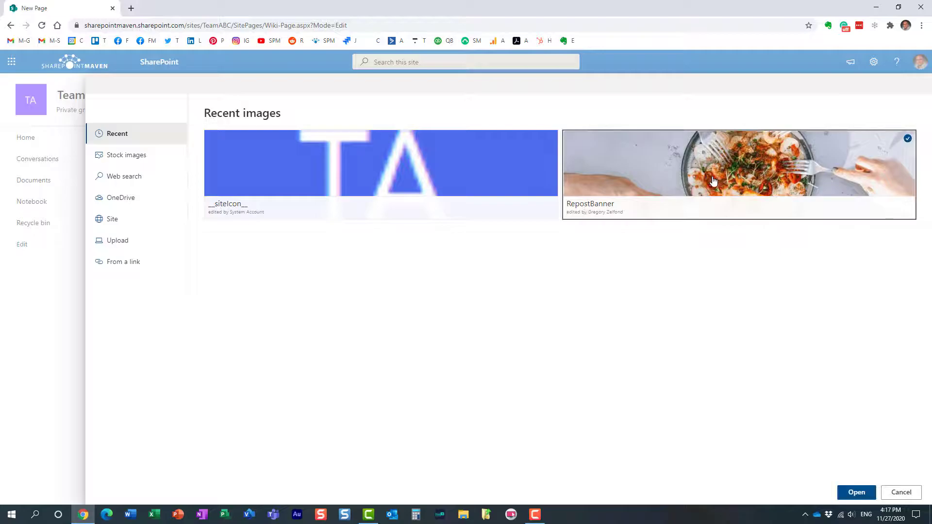
left_click(856, 492)
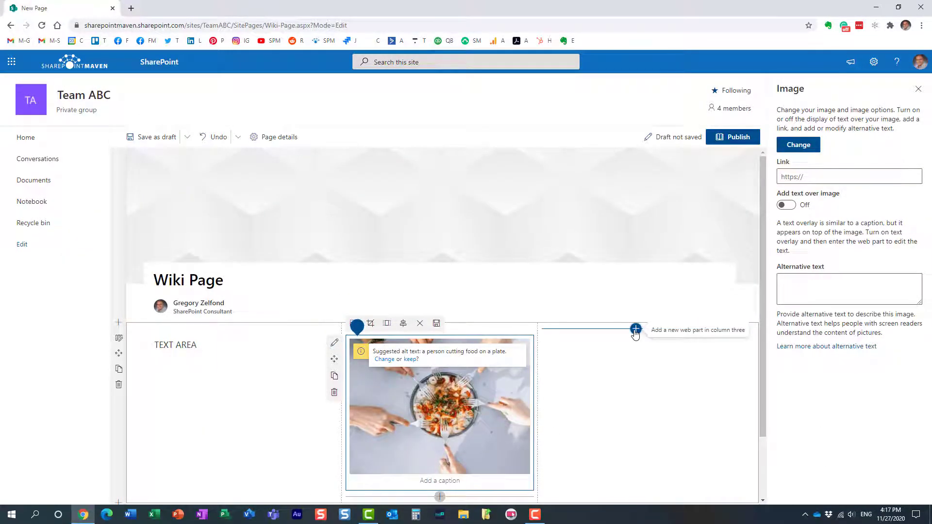
Search web parts for 'quick' and add Quick links to the third column
left_click(635, 329)
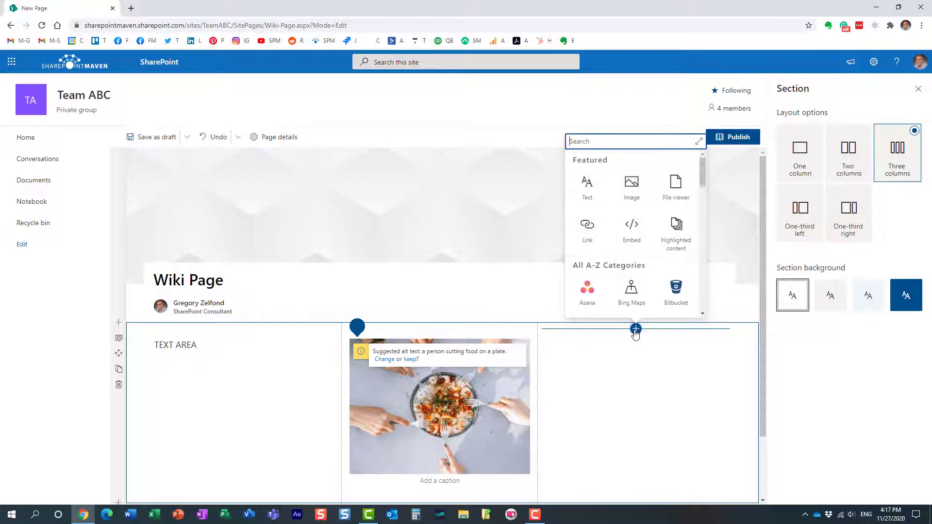
type("a")
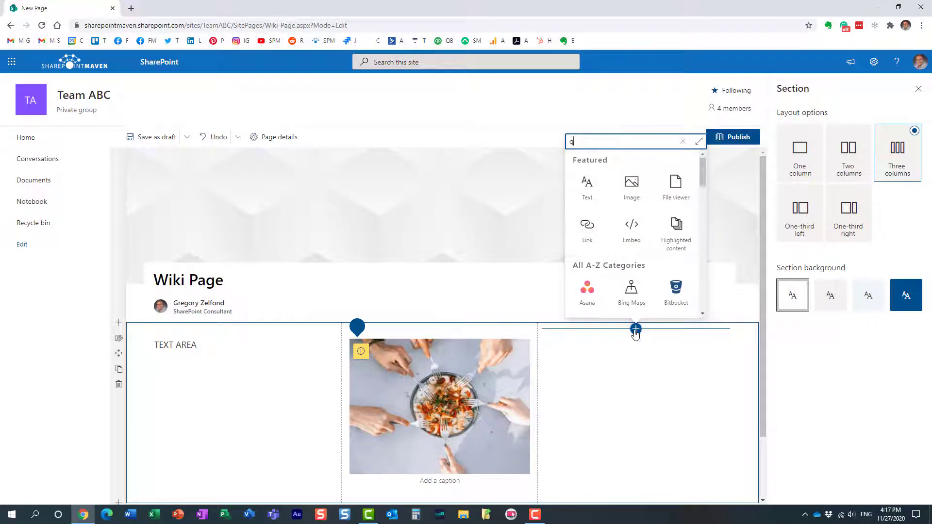
type("uick")
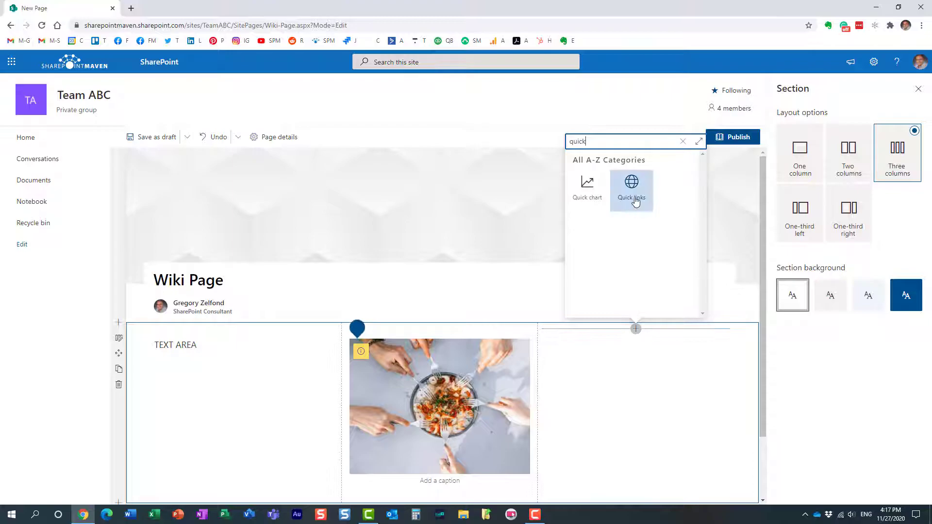
left_click(631, 187)
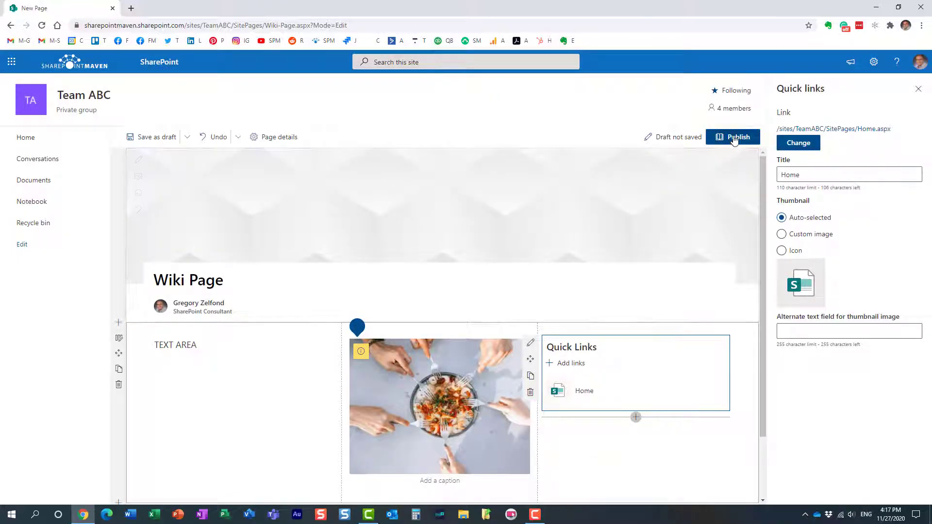
Publish Wiki Page and save it as a page template
left_click(738, 137)
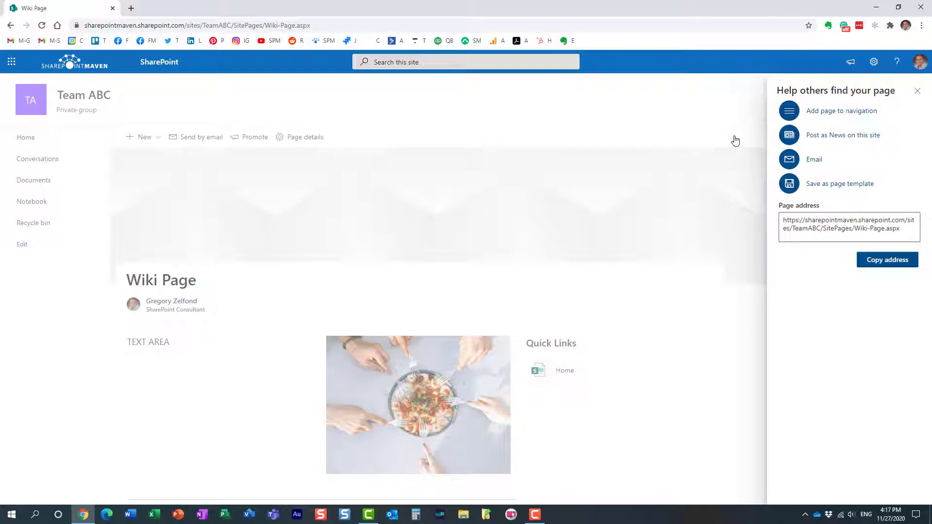
mouse_move(649, 167)
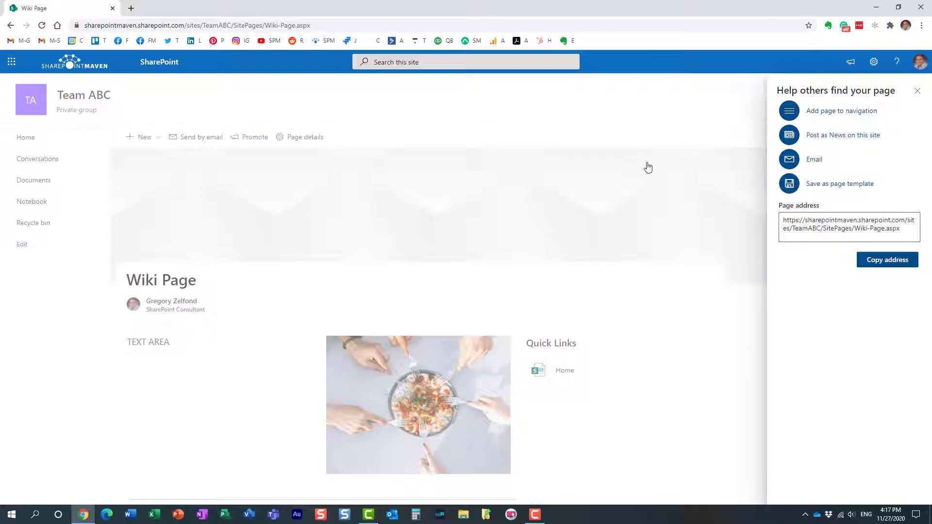
mouse_move(466, 304)
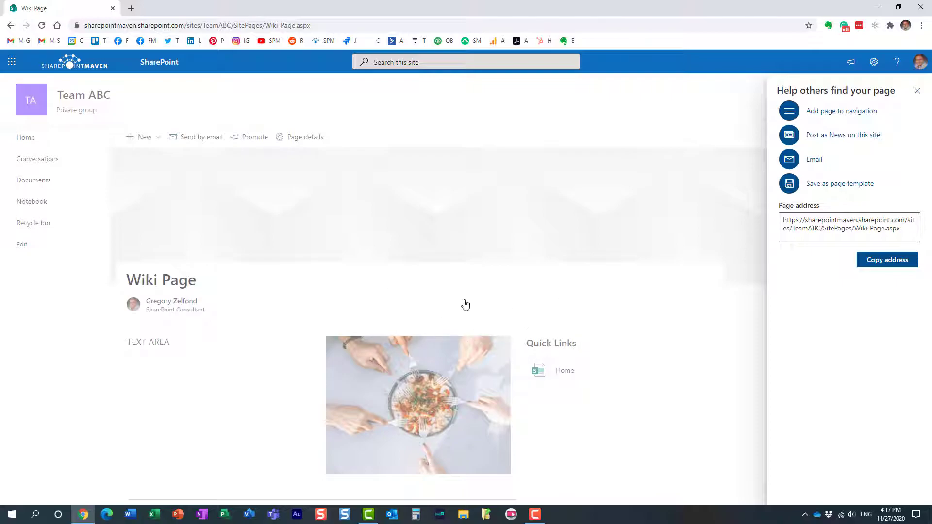
mouse_move(172, 289)
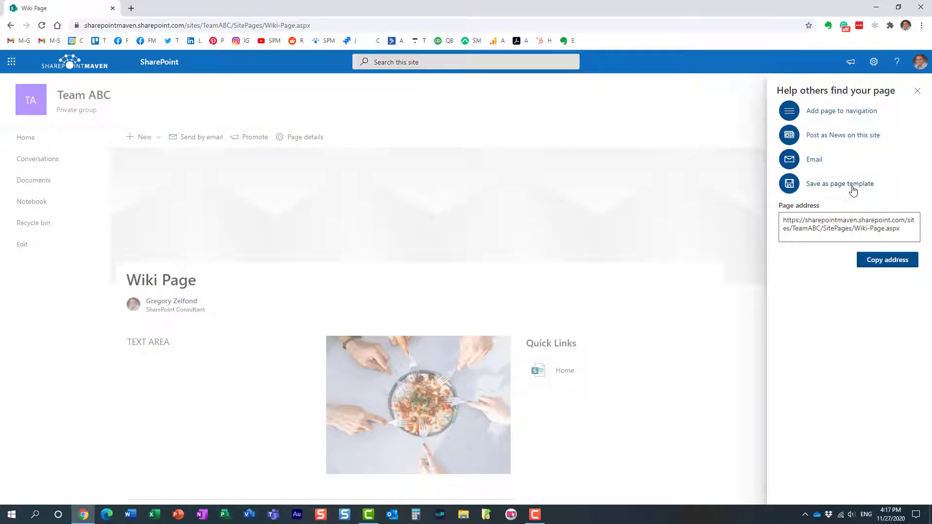
mouse_move(839, 189)
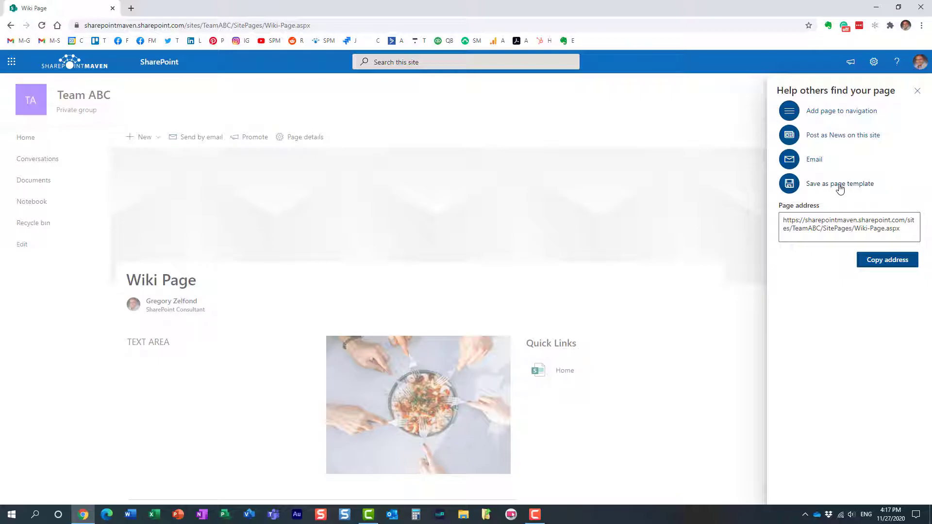
left_click(839, 183)
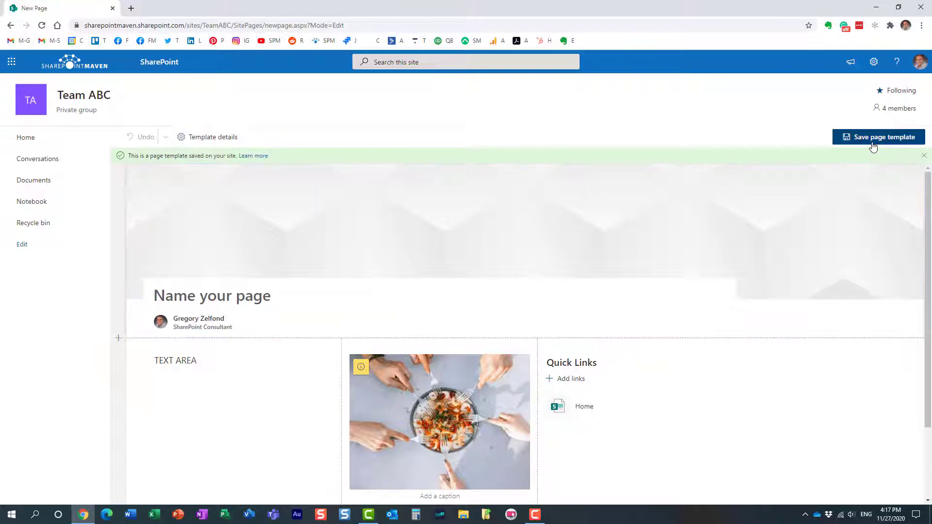
Dismiss the blank-name error, title the template 'Wiki Page Template' and save it
left_click(882, 137)
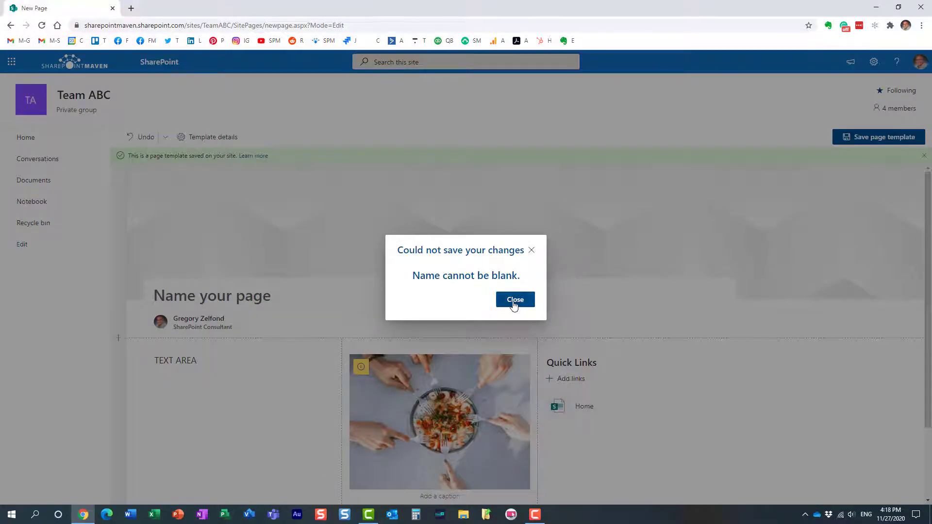
left_click(514, 299)
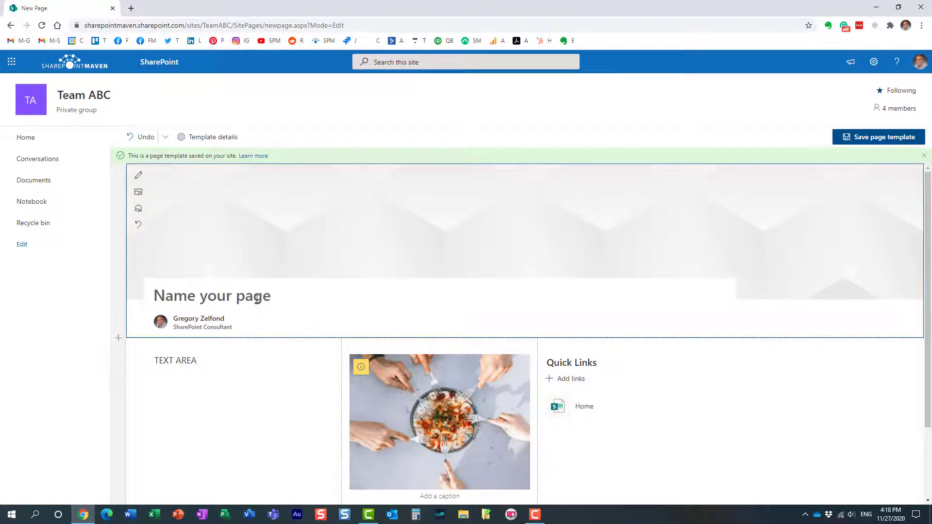
type("W")
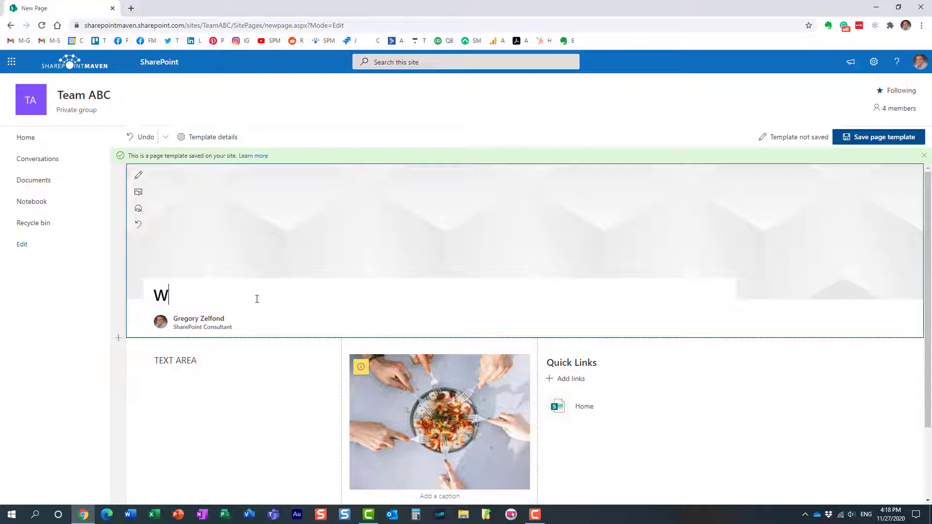
type("iki Templa")
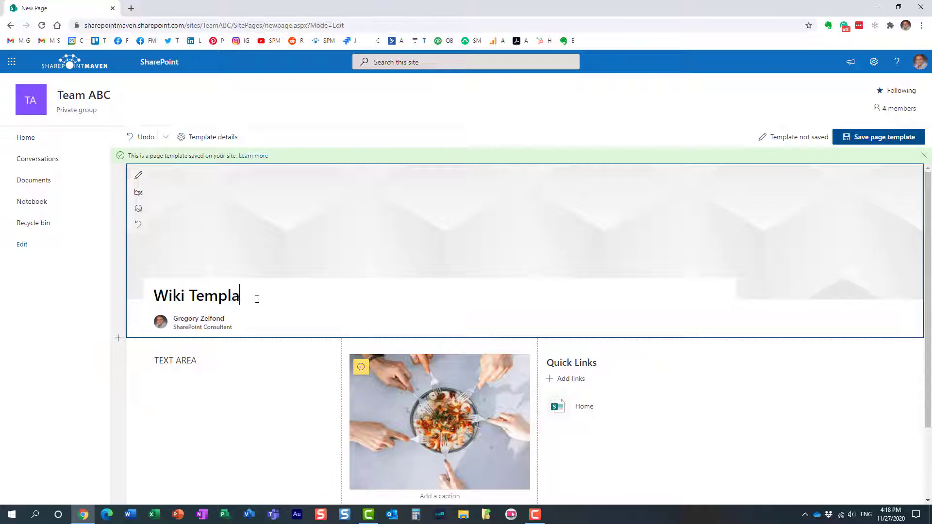
type("te")
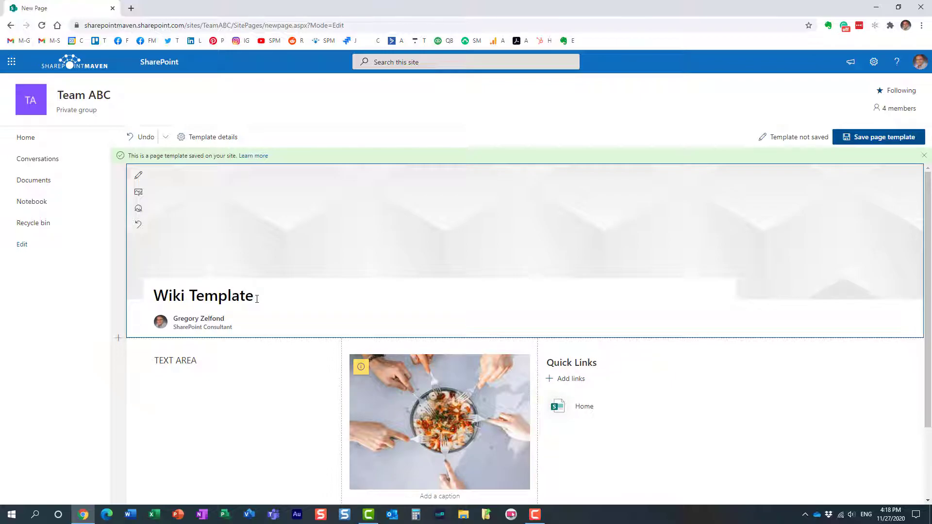
left_click(187, 295)
type(" Page")
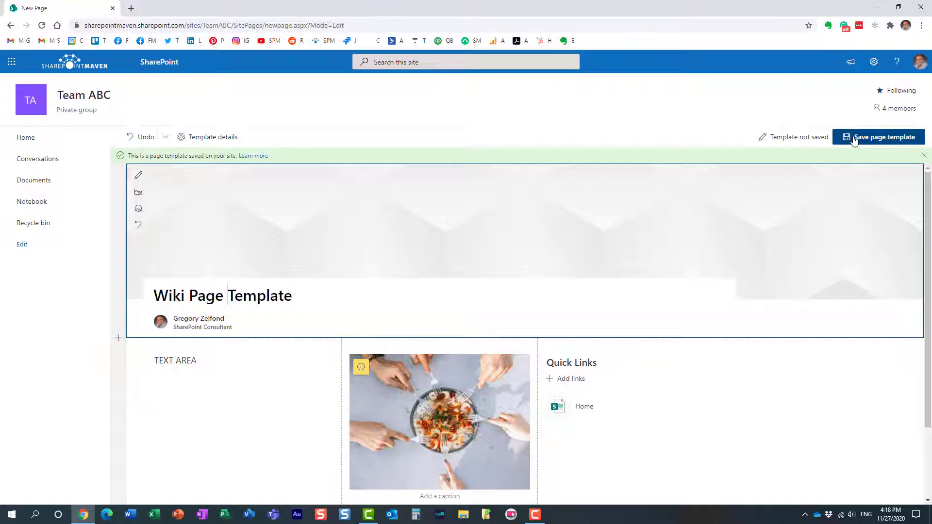
left_click(882, 137)
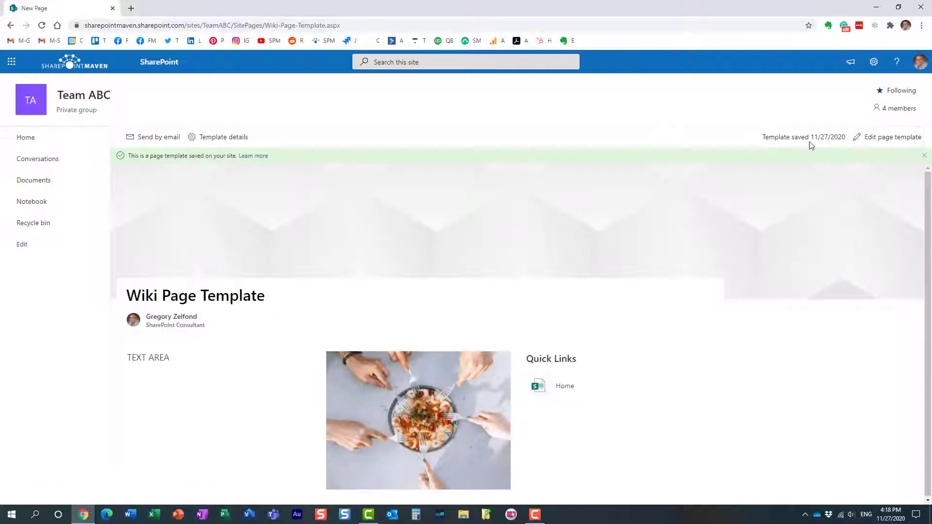
mouse_move(359, 254)
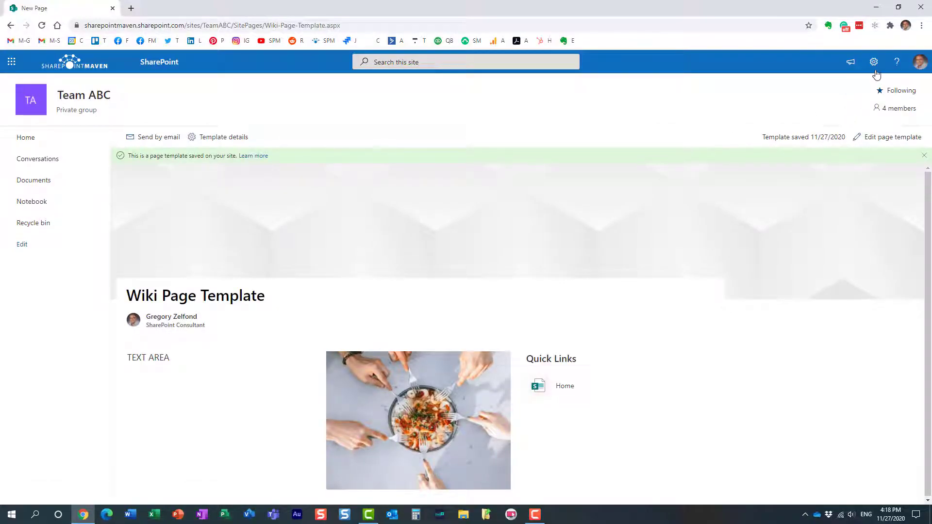
Check Site Pages' Templates folder for Wiki-Page-Template.aspx, then return to the Team ABC home page
left_click(873, 62)
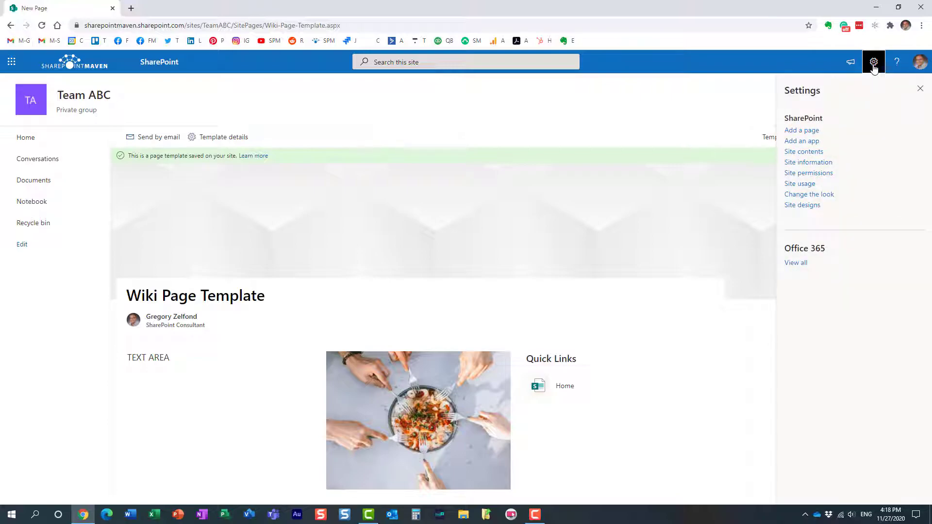
mouse_move(803, 151)
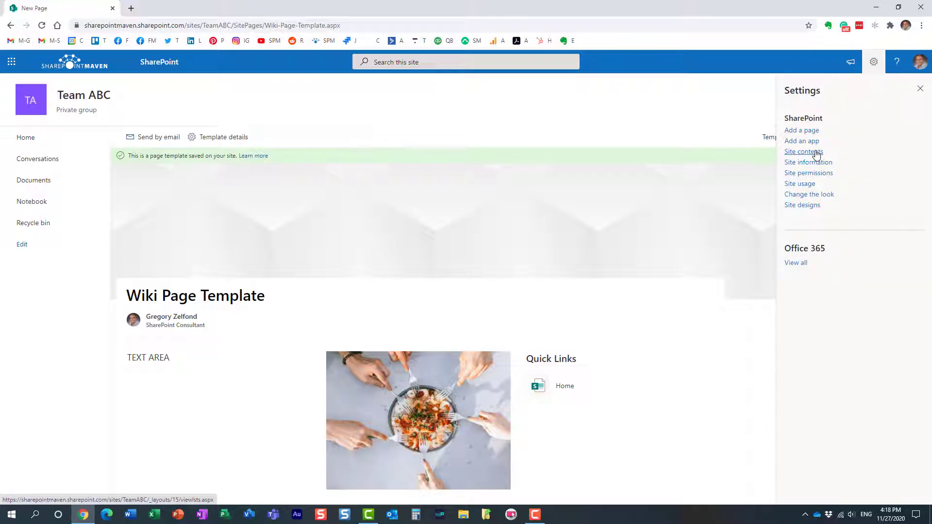
left_click(803, 151)
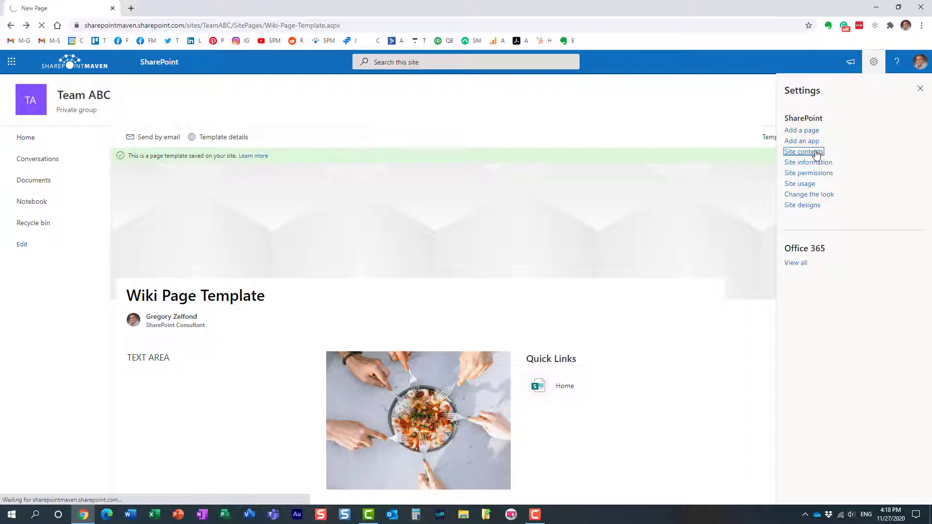
left_click(802, 151)
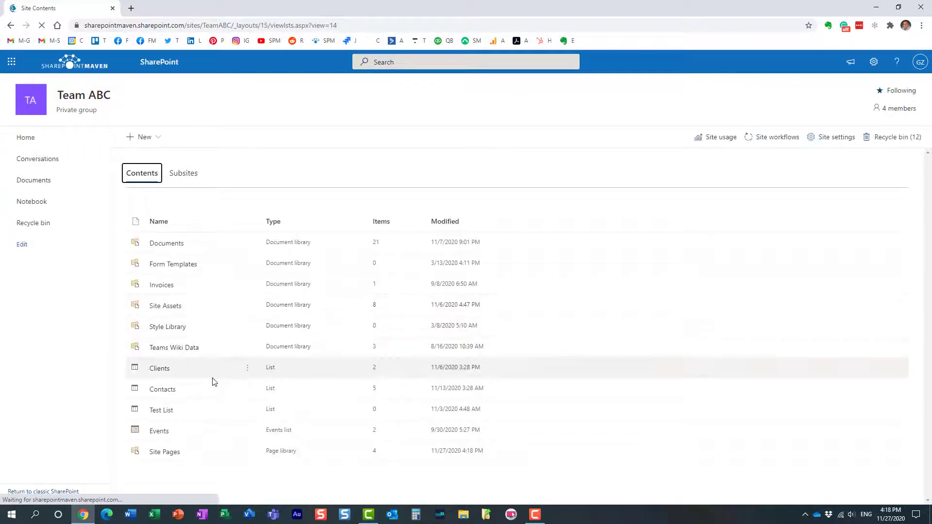
left_click(164, 452)
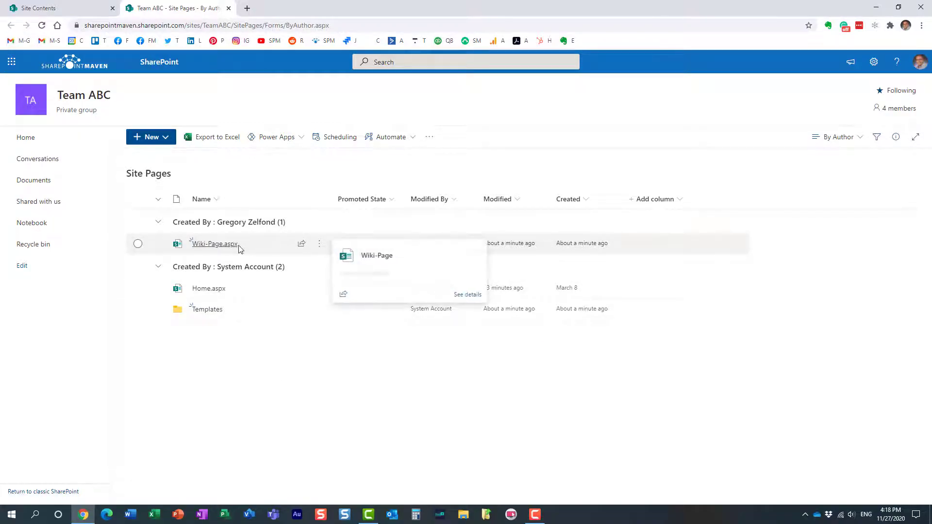
mouse_move(208, 289)
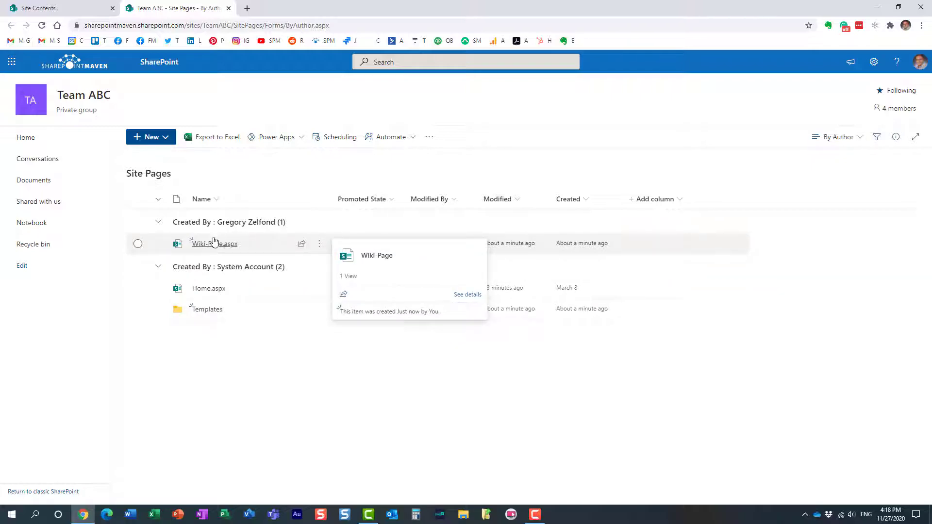
left_click(206, 309)
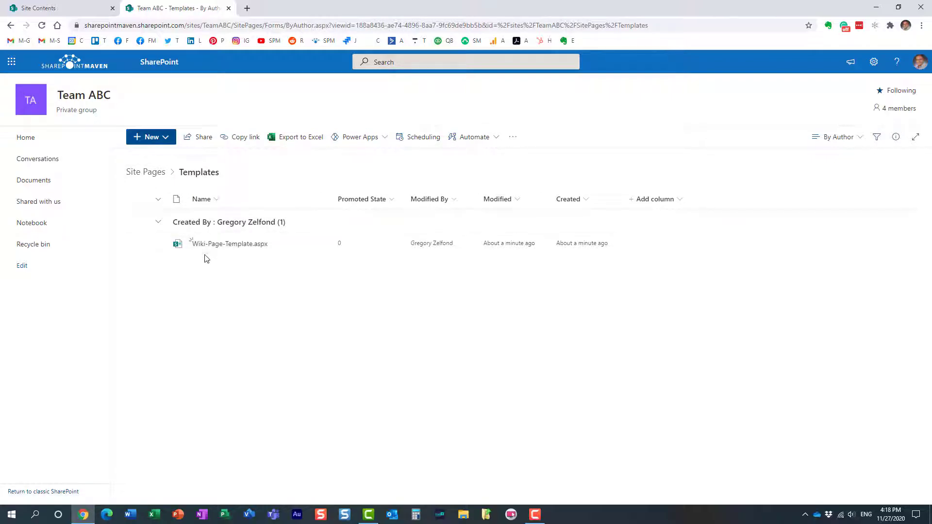
mouse_move(237, 243)
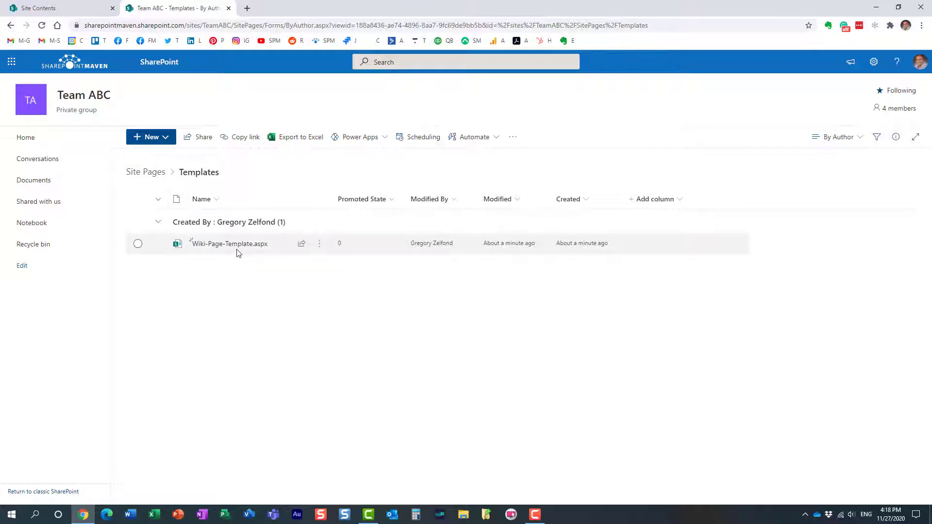
left_click(26, 138)
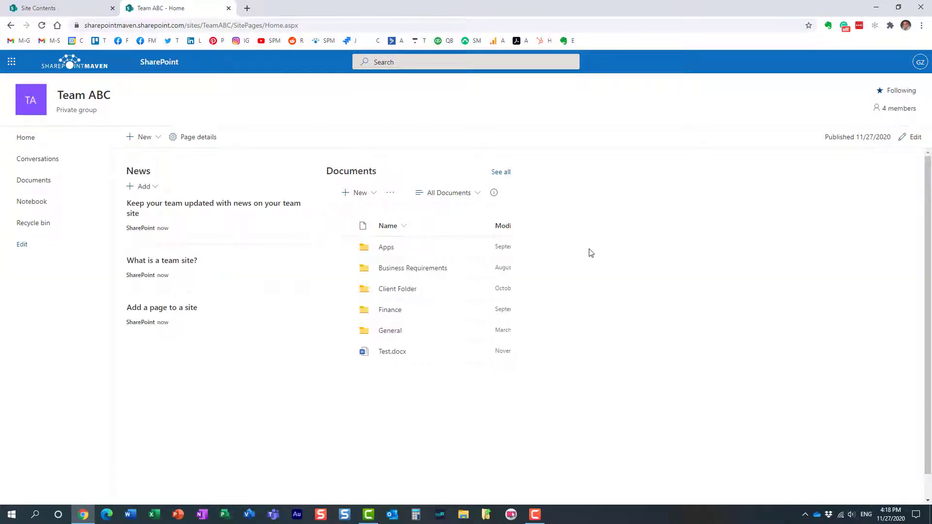
mouse_move(713, 246)
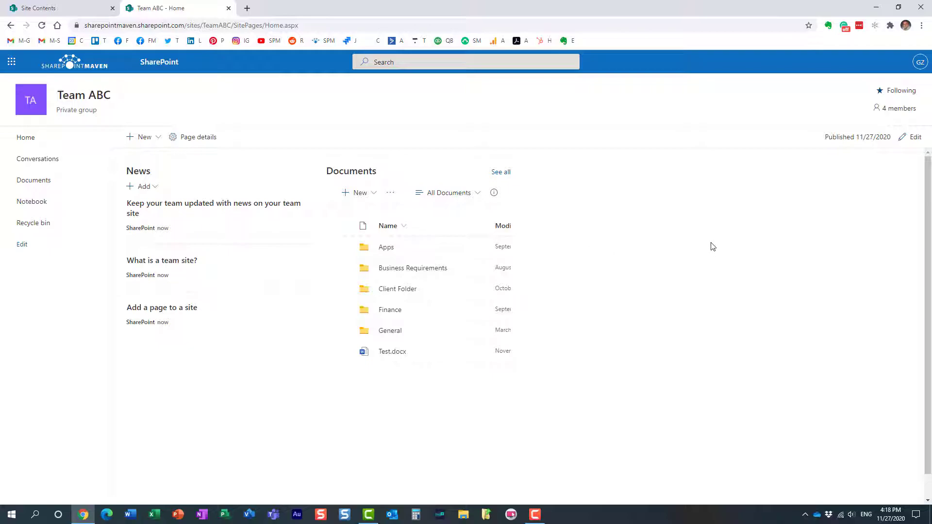
left_click(897, 61)
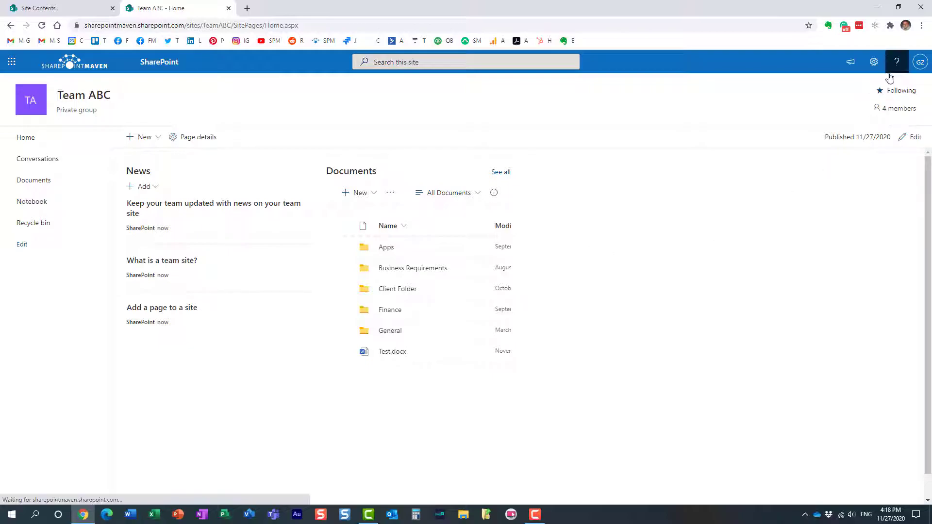
Add a new page, confirm Wiki Page Template is listed, and create from Blank
left_click(874, 61)
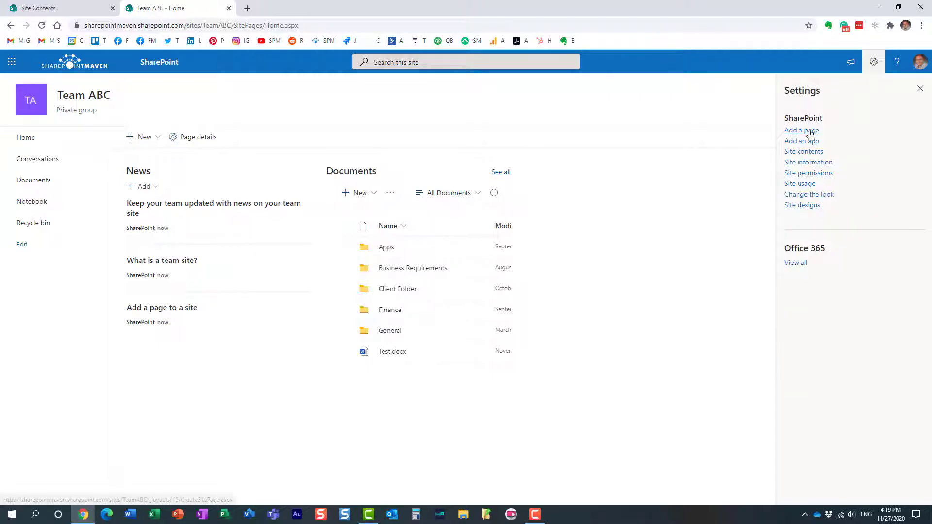
left_click(801, 130)
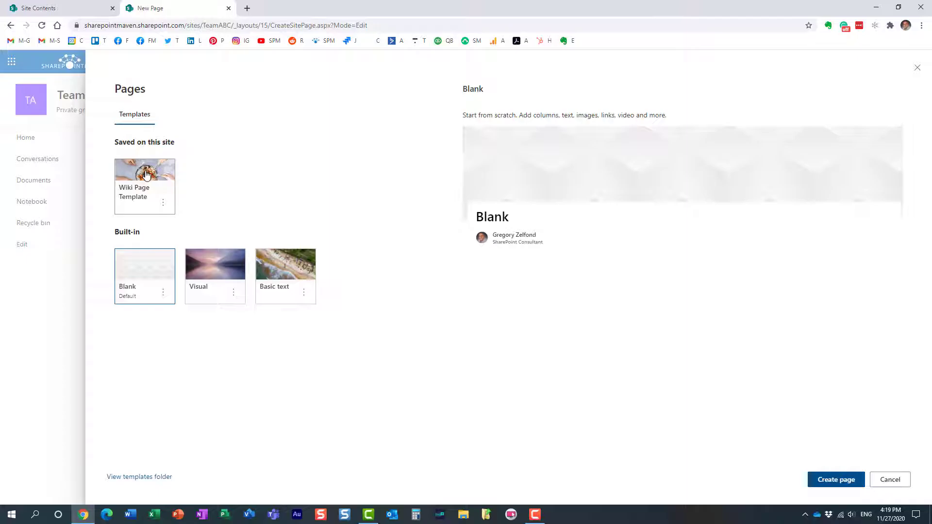
mouse_move(154, 187)
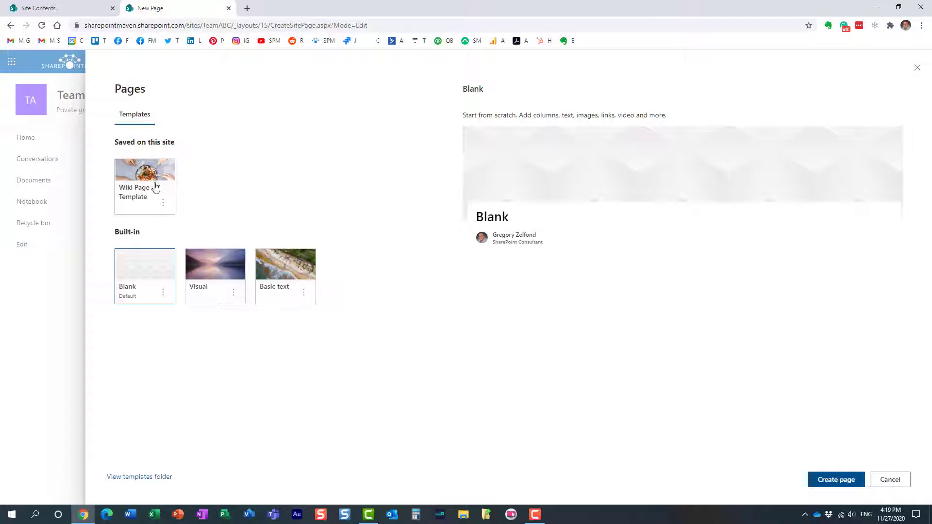
mouse_move(172, 223)
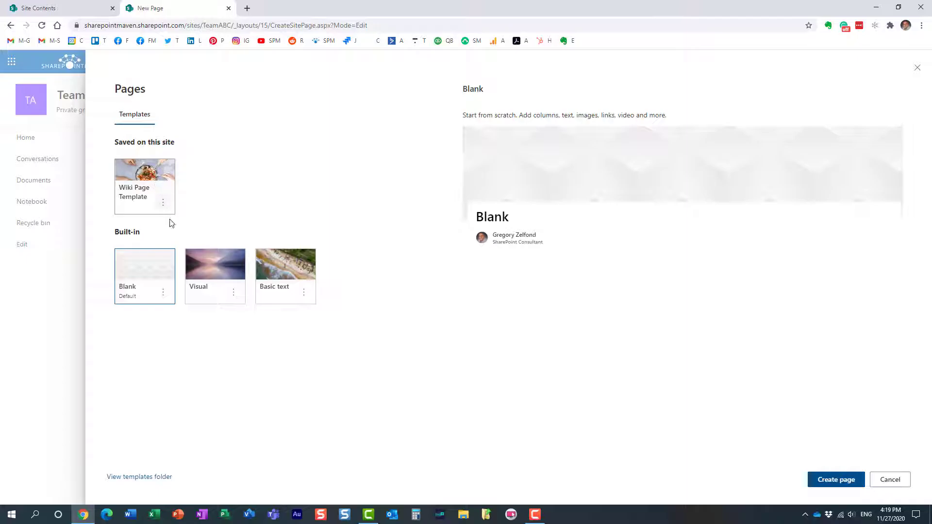
mouse_move(199, 360)
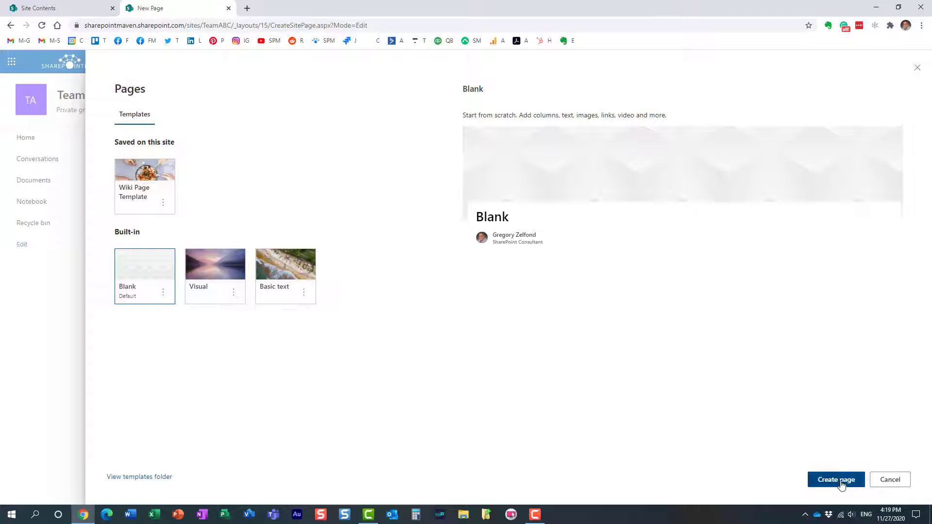
mouse_move(204, 352)
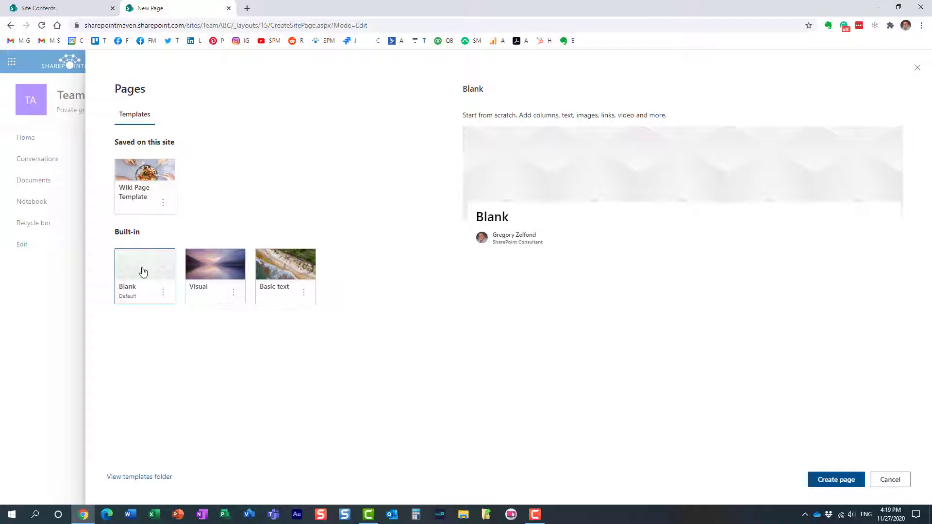
left_click(835, 480)
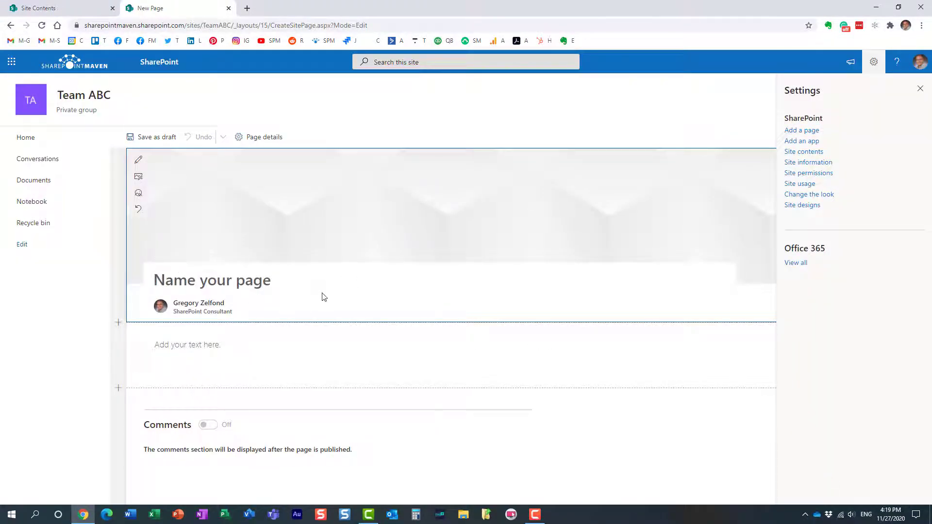
mouse_move(326, 306)
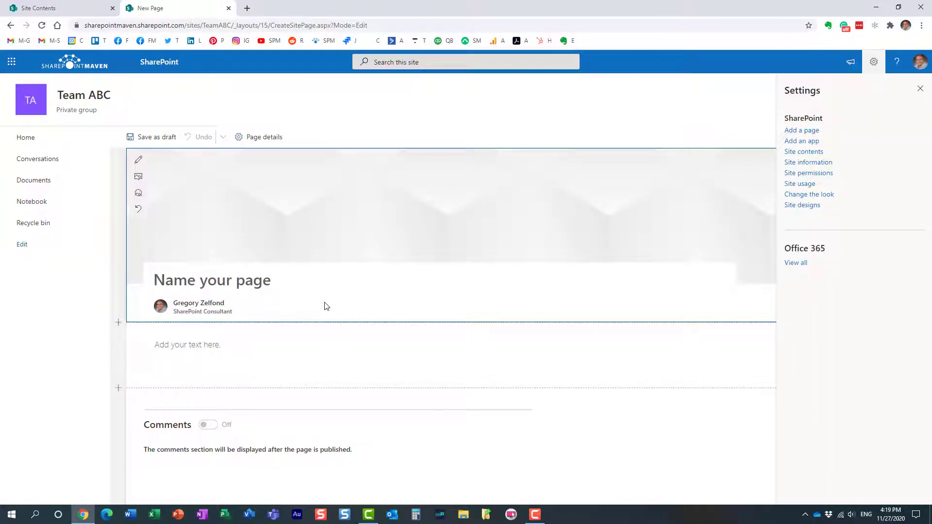
Let the unnamed blank page save as a draft, closing and reopening the settings panel
left_click(207, 424)
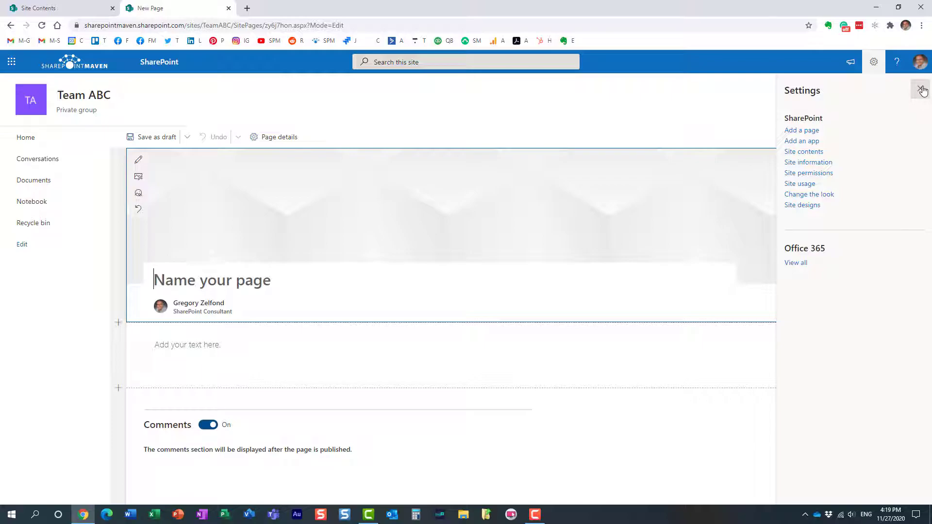
left_click(924, 90)
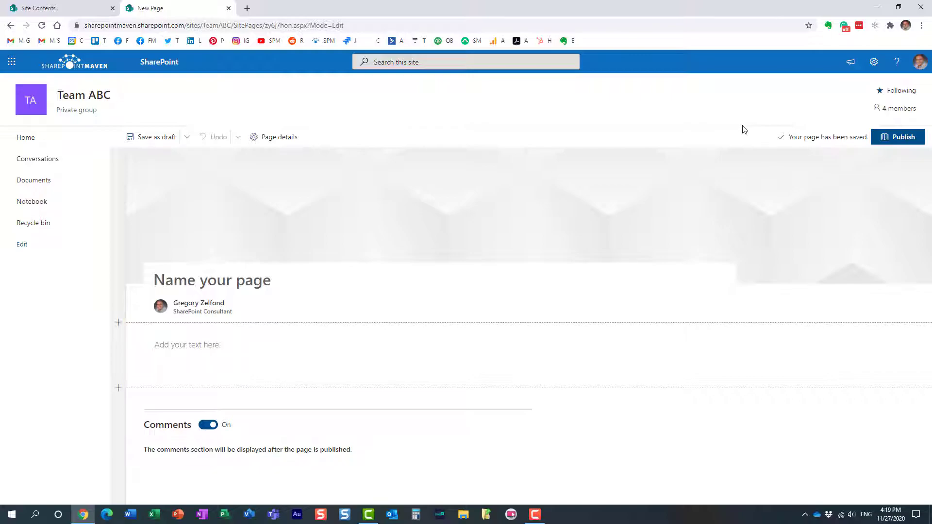
mouse_move(817, 138)
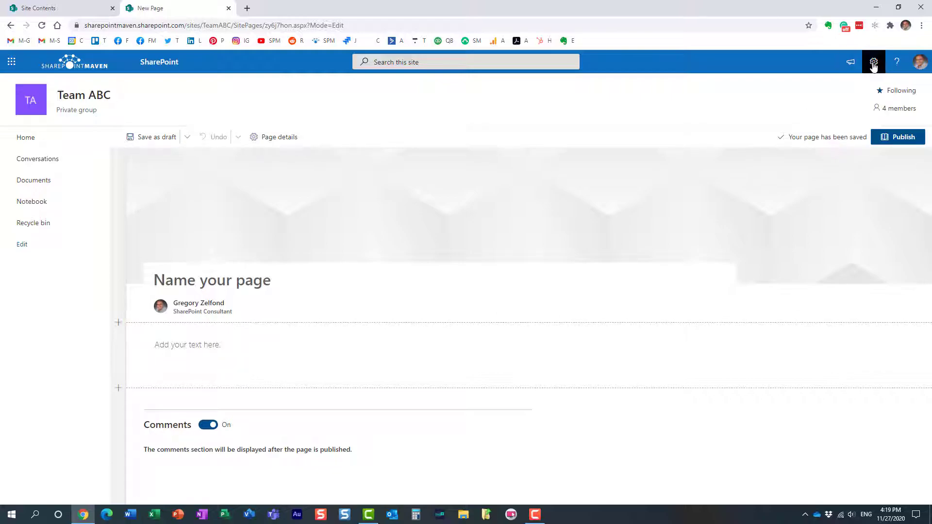
left_click(874, 61)
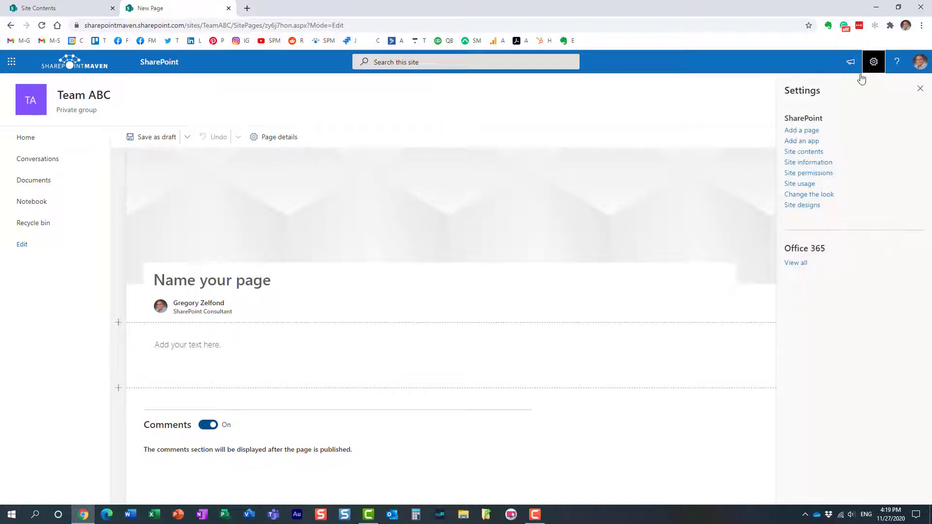
Leave the unnamed draft via Add a page, dismiss the warning, and go Home
left_click(801, 130)
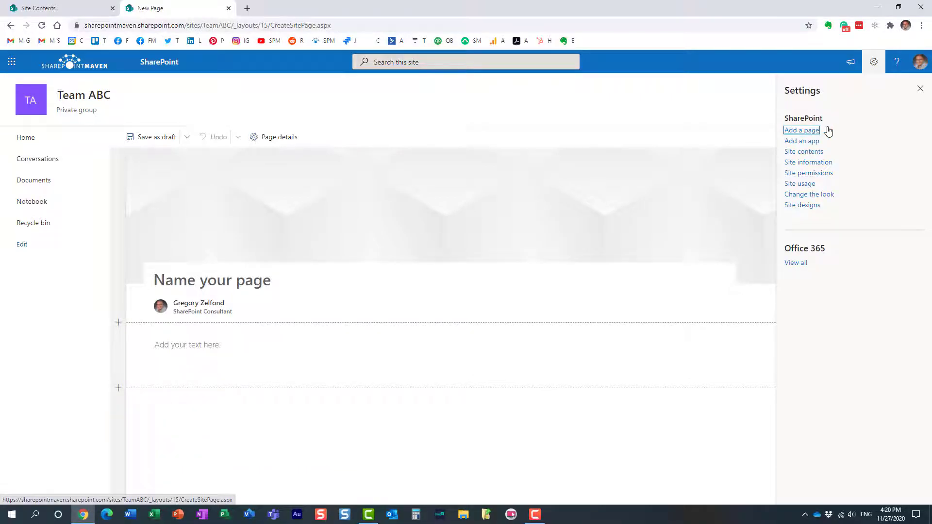
left_click(802, 130)
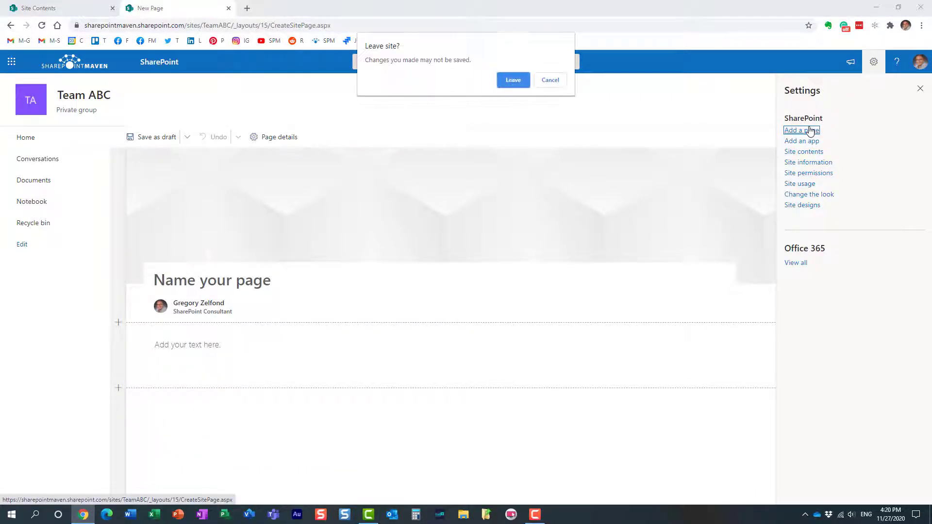
left_click(513, 79)
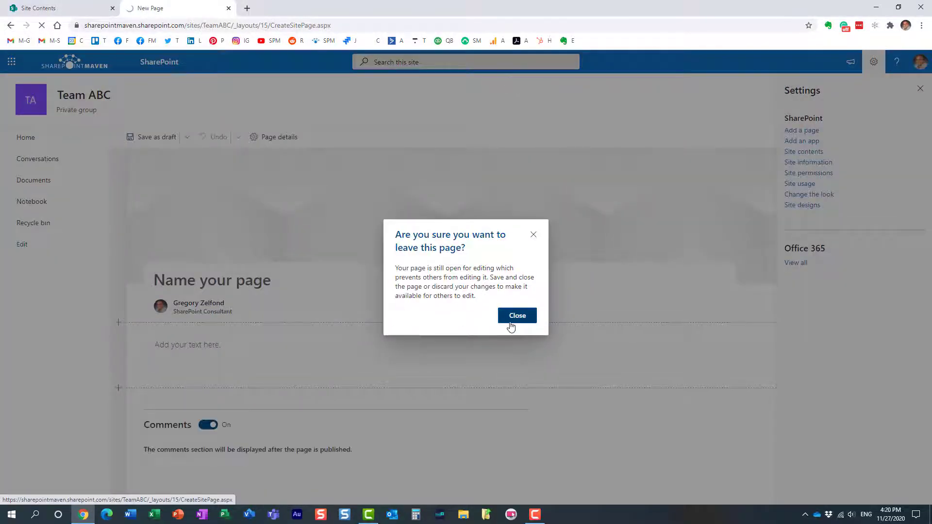
left_click(516, 315)
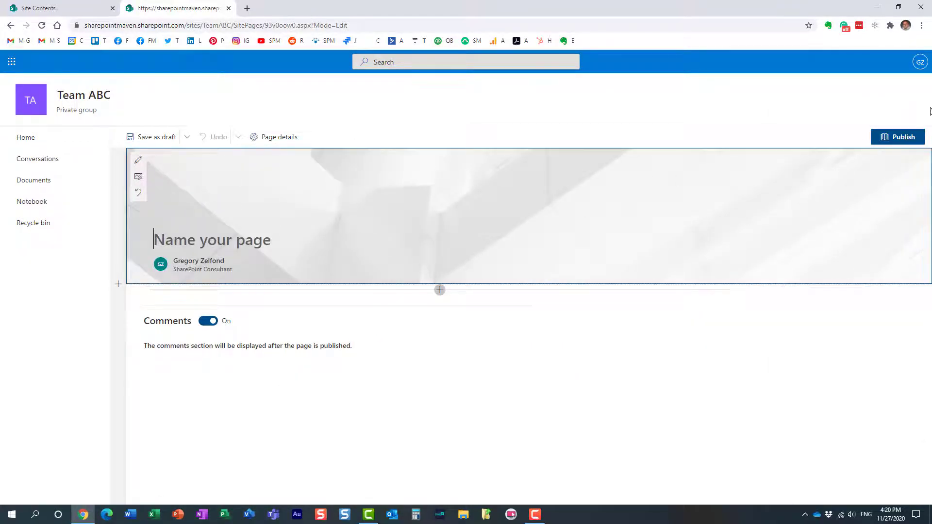
mouse_move(897, 137)
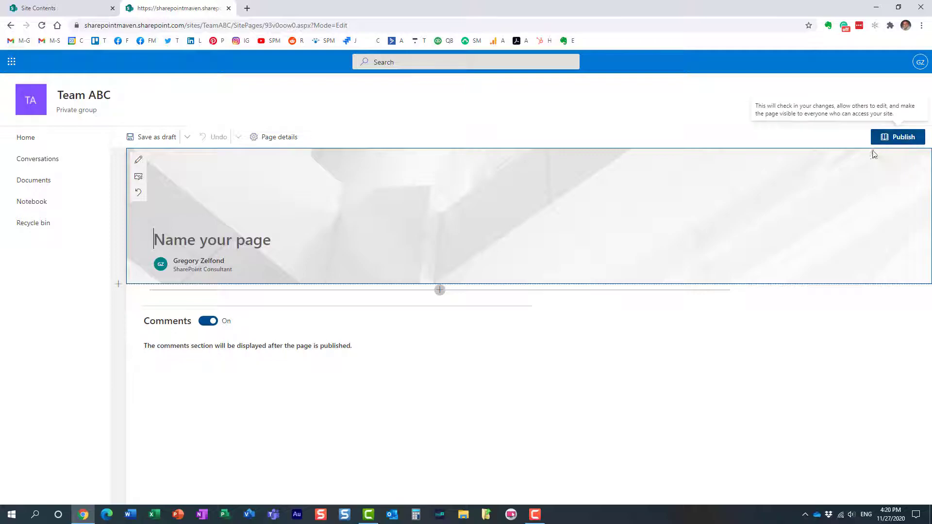
left_click(26, 137)
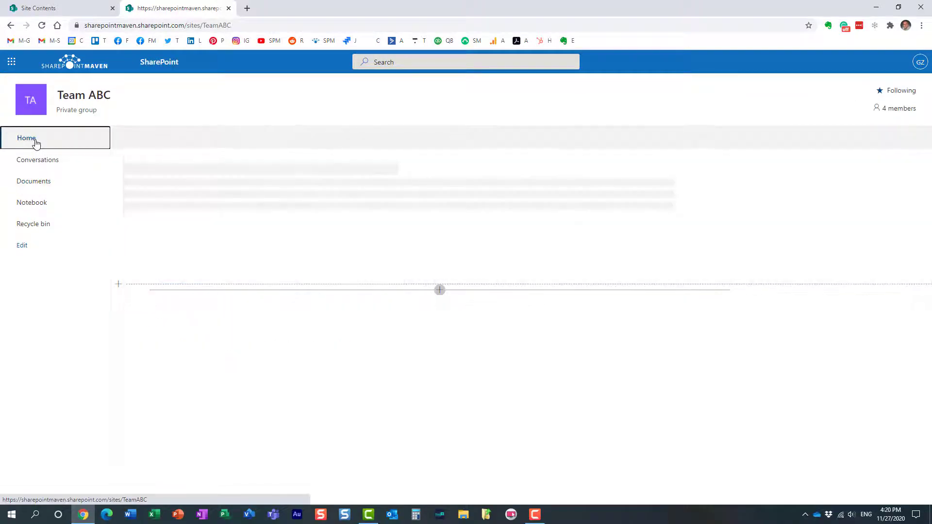
From the new-page picker, make Wiki Page Template the default for all site users
left_click(26, 138)
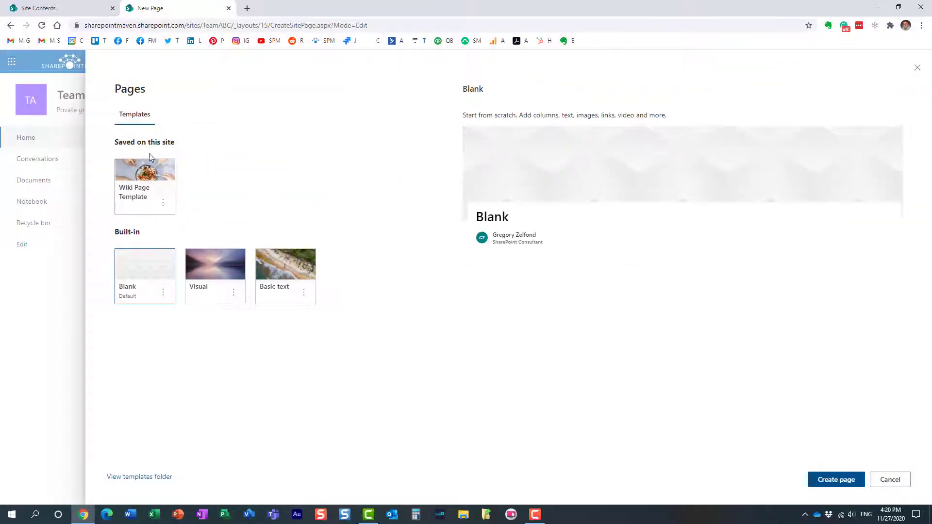
mouse_move(144, 276)
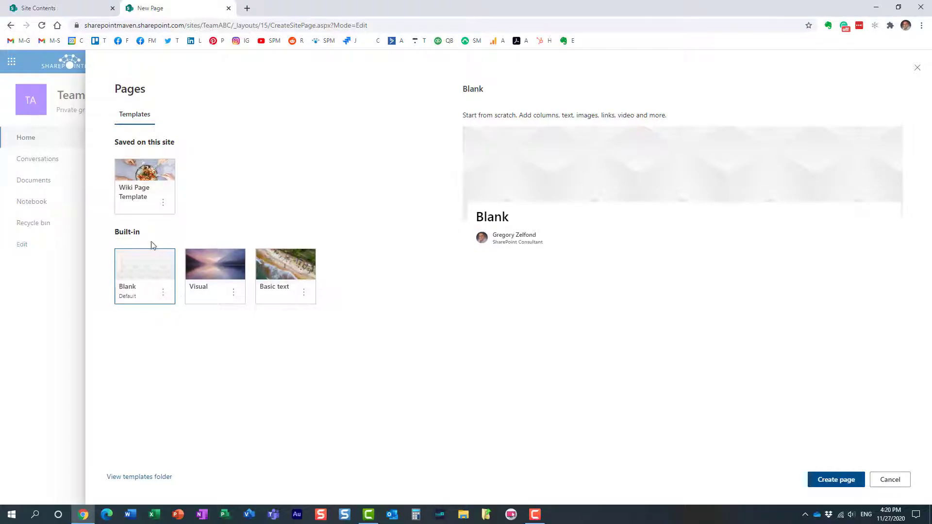
mouse_move(173, 297)
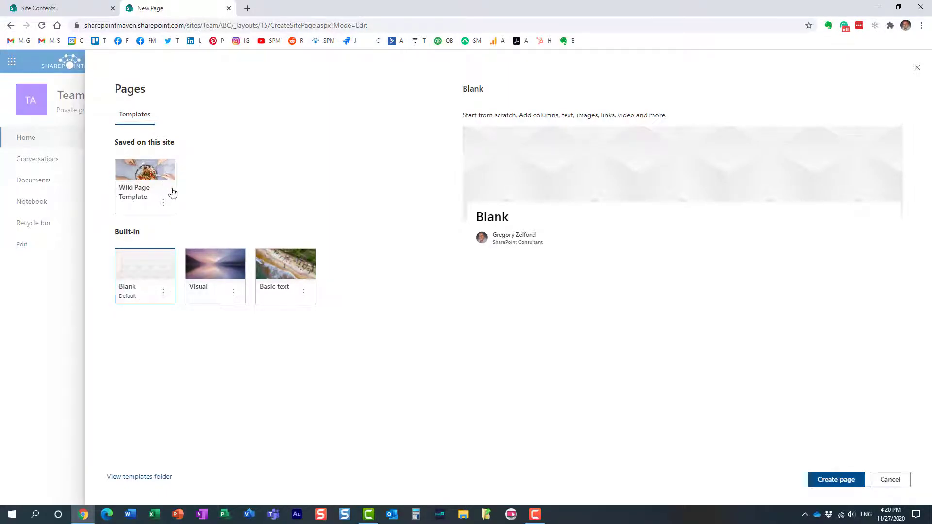
left_click(163, 202)
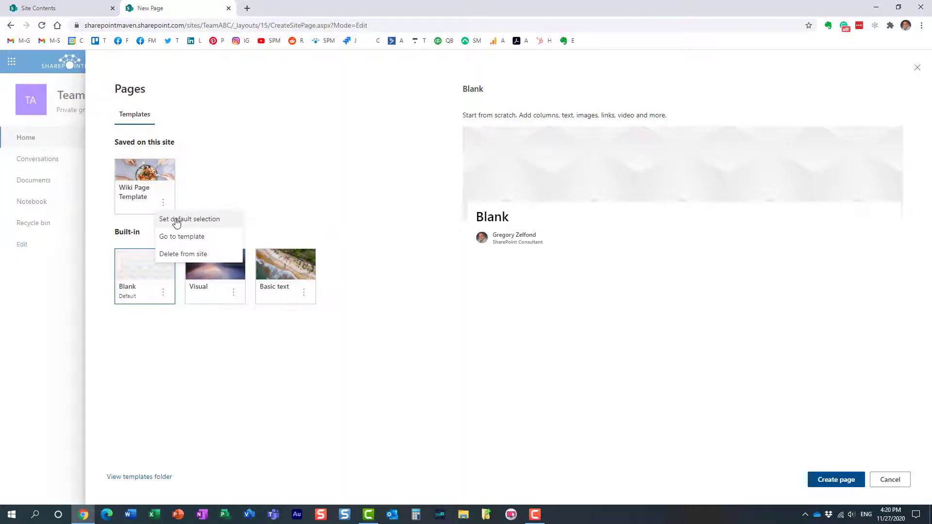
left_click(190, 219)
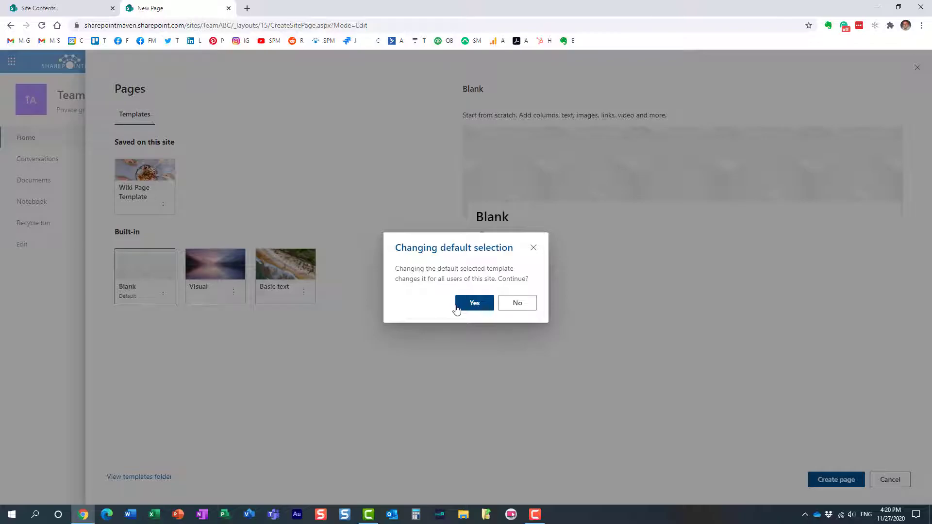
left_click(473, 302)
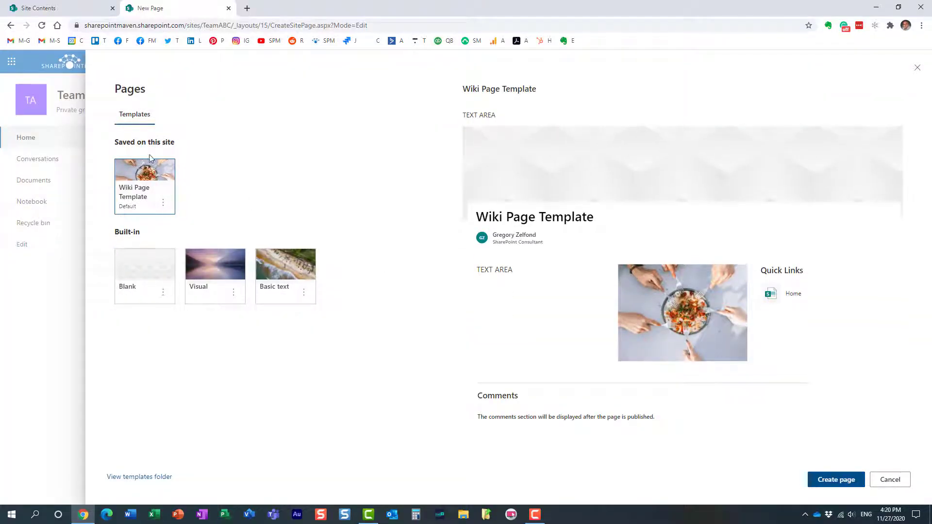
mouse_move(169, 183)
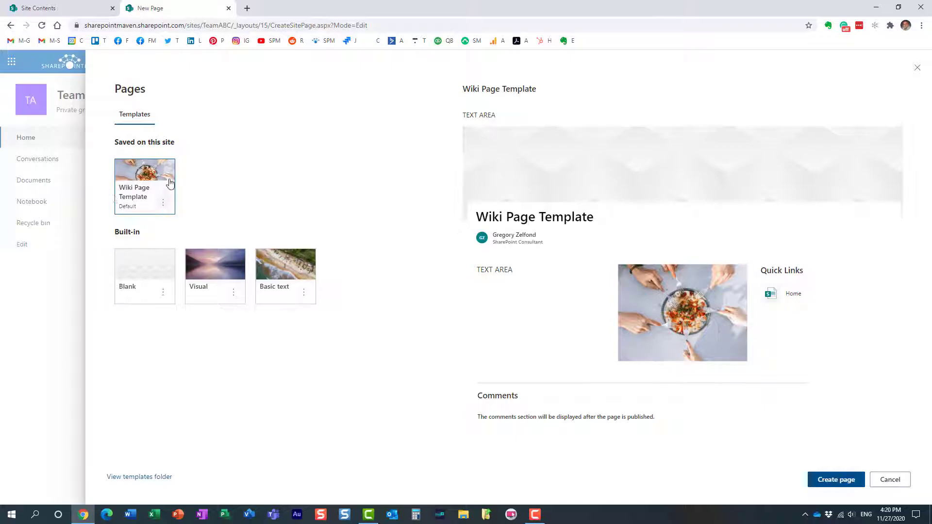
mouse_move(153, 189)
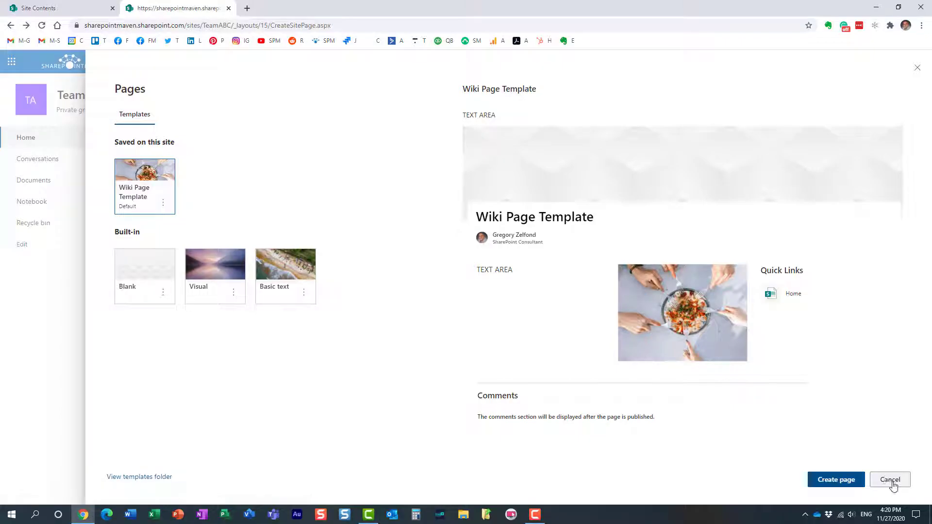
Cancel the gallery, return to the Team ABC home page, and start Add a page
left_click(835, 479)
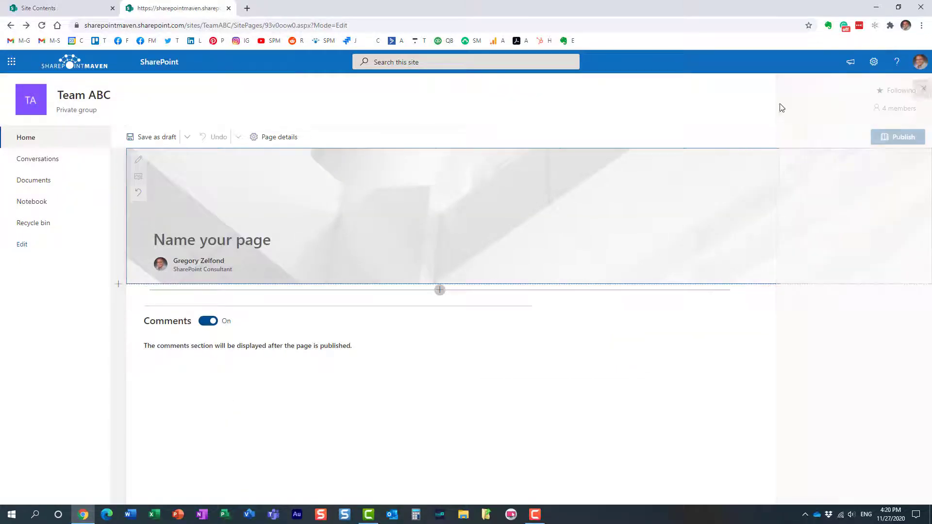
left_click(897, 137)
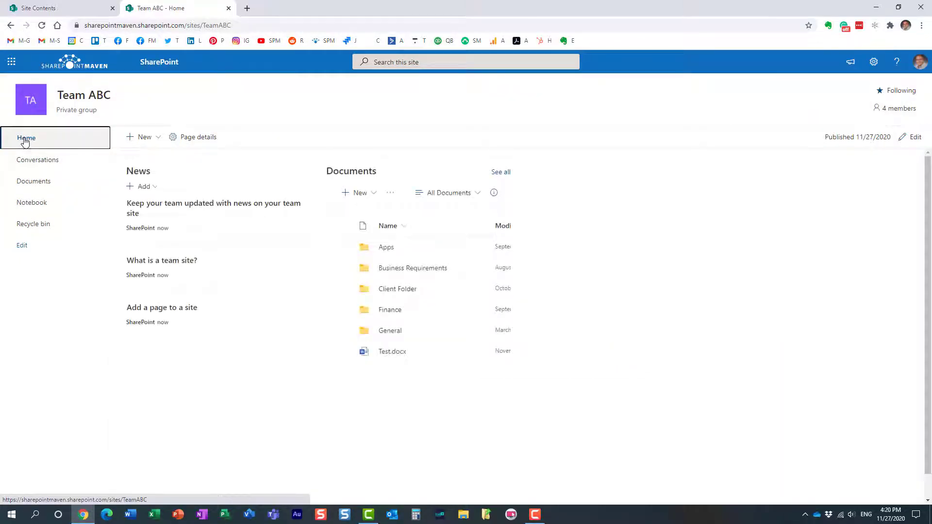
left_click(873, 62)
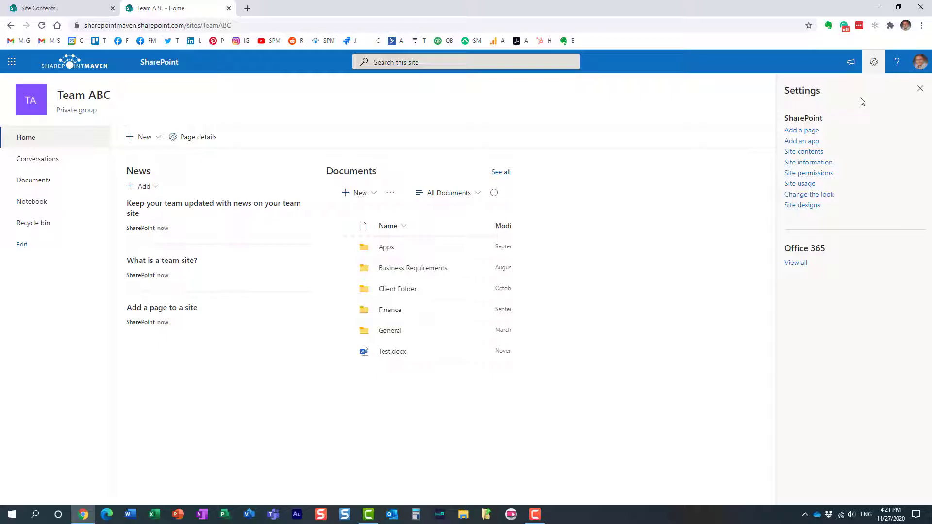
left_click(801, 130)
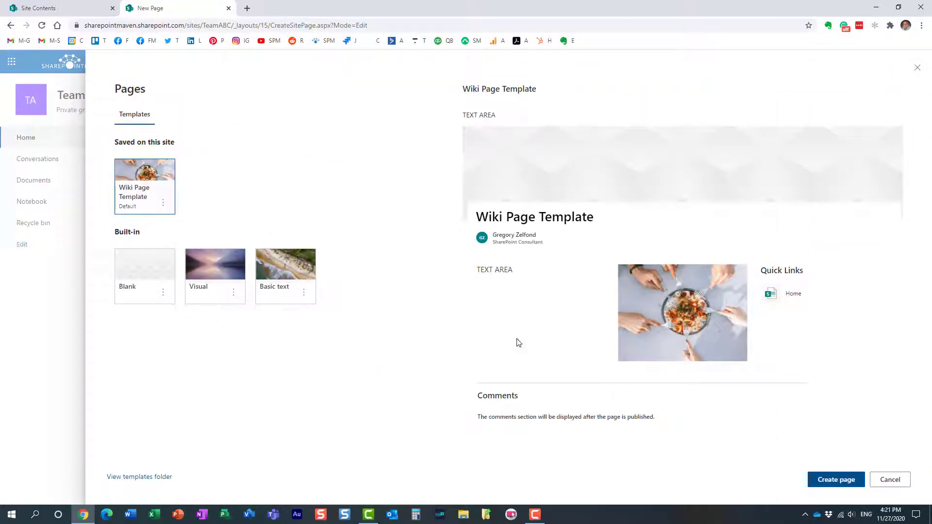
mouse_move(834, 479)
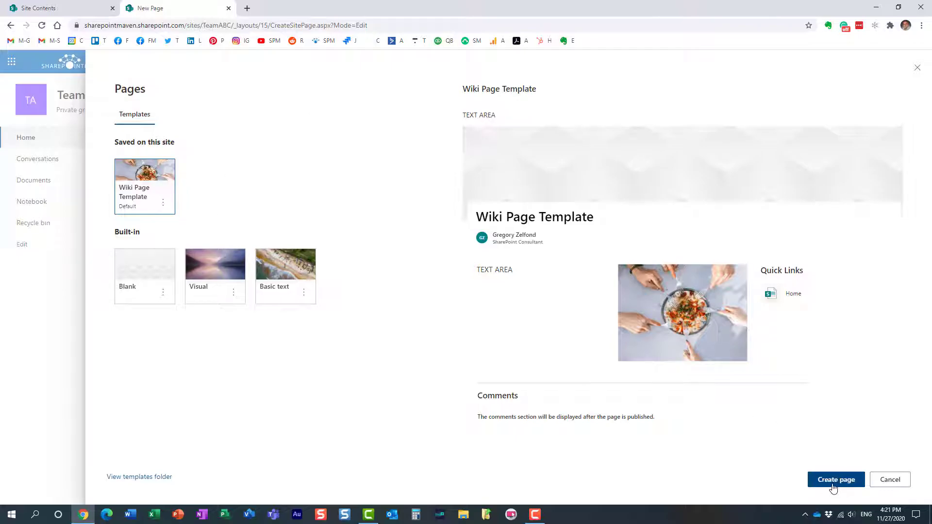
Create a page from Wiki Page Template titled 'Wiki Page 2'
left_click(834, 480)
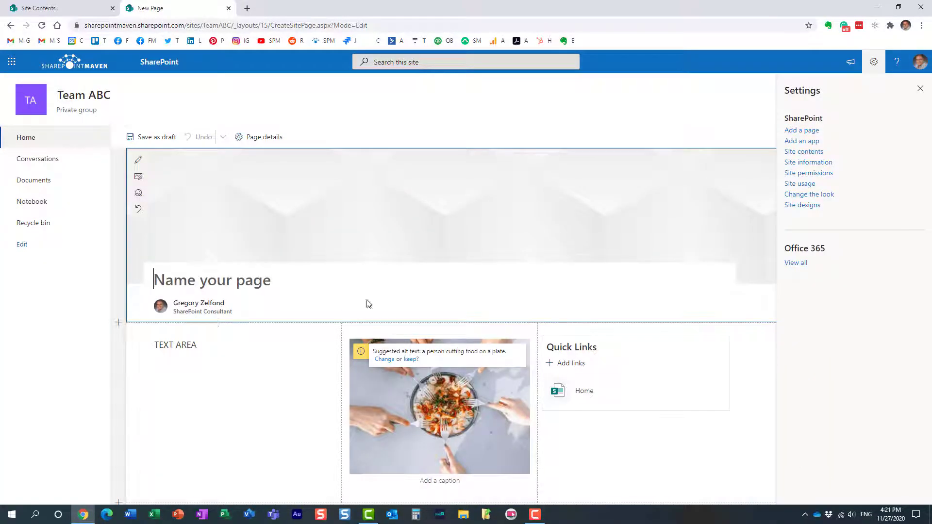
type("W")
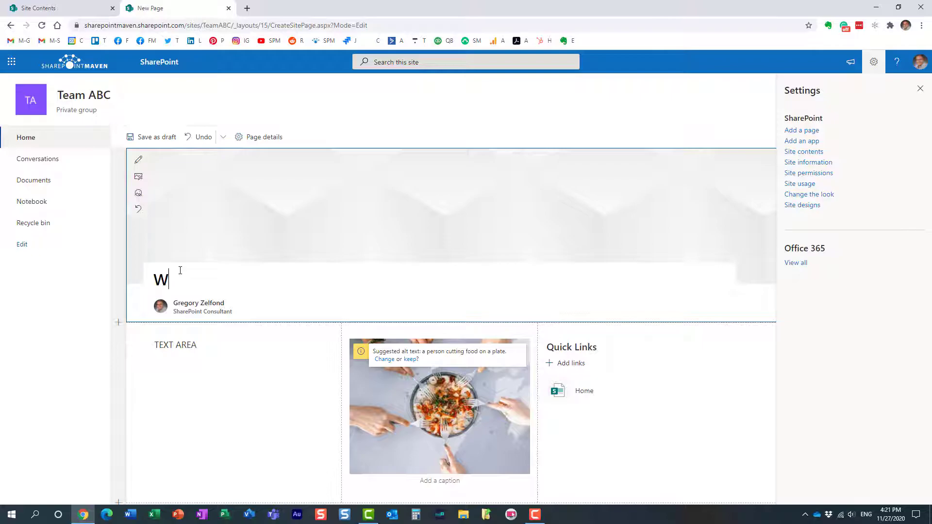
type("iki Page")
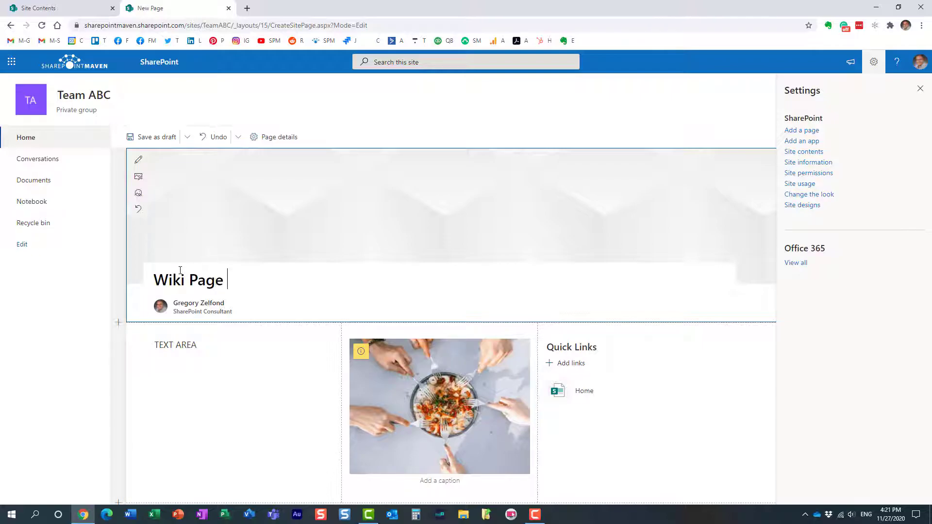
type("2")
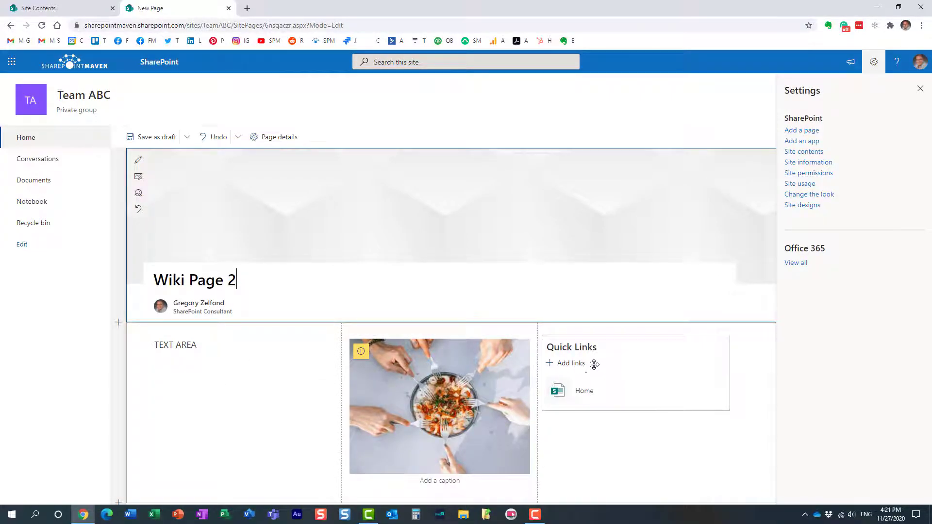
Dismiss the settings pane and publish Wiki Page 2
left_click(920, 89)
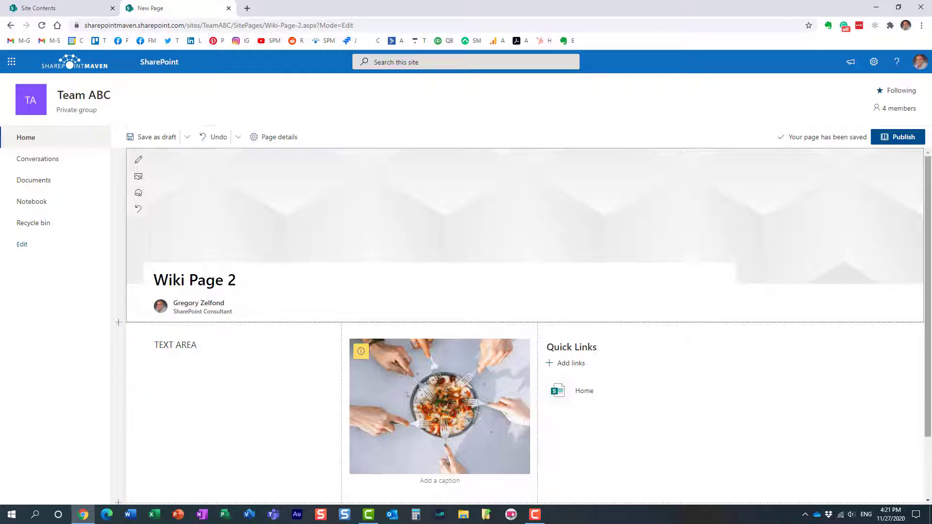
left_click(902, 137)
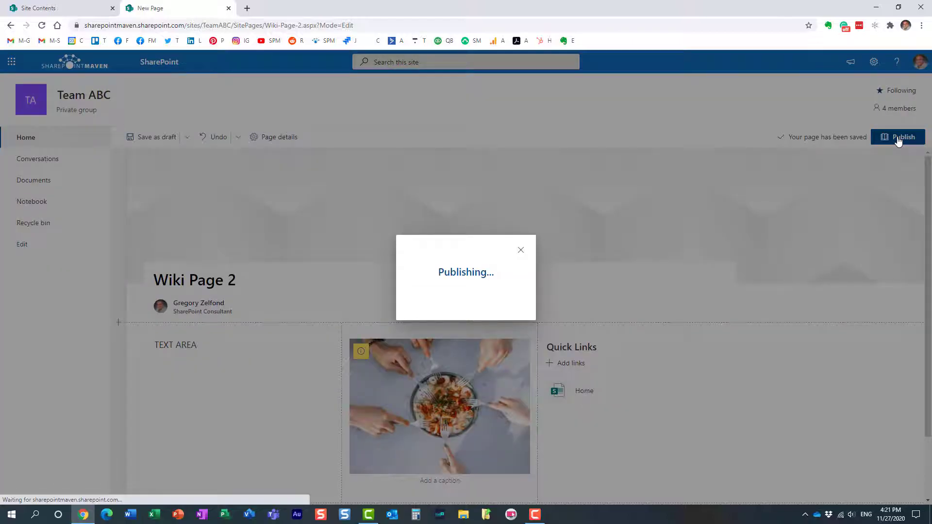
left_click(902, 137)
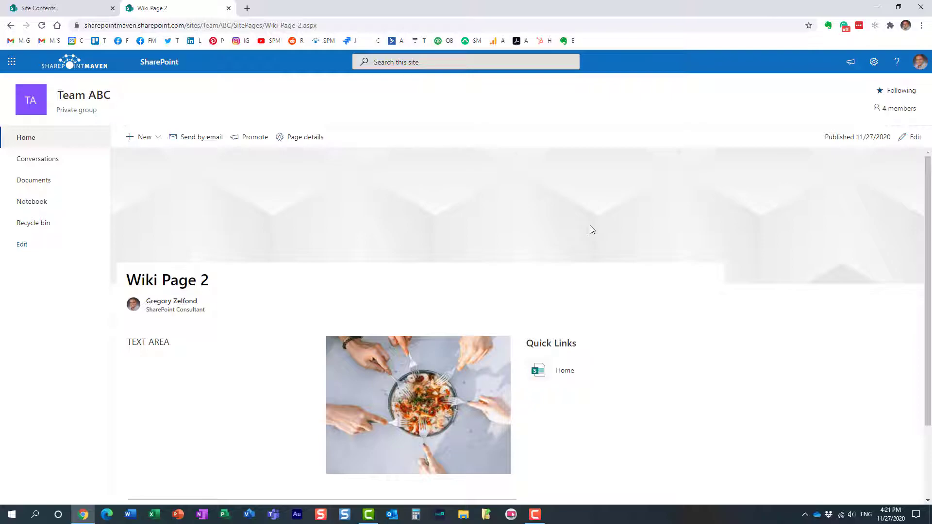
mouse_move(919, 7)
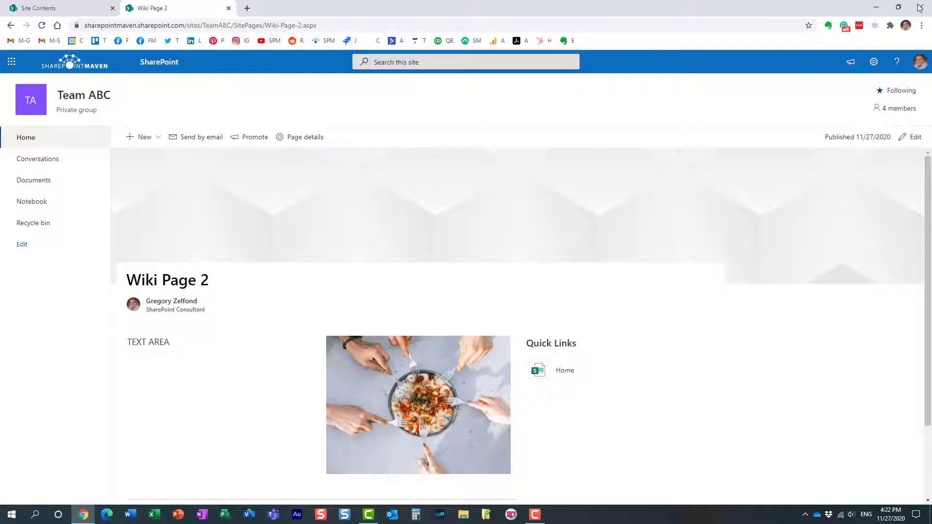
From Wiki Page 2, create a New > Page using the default Wiki Page Template
left_click(873, 62)
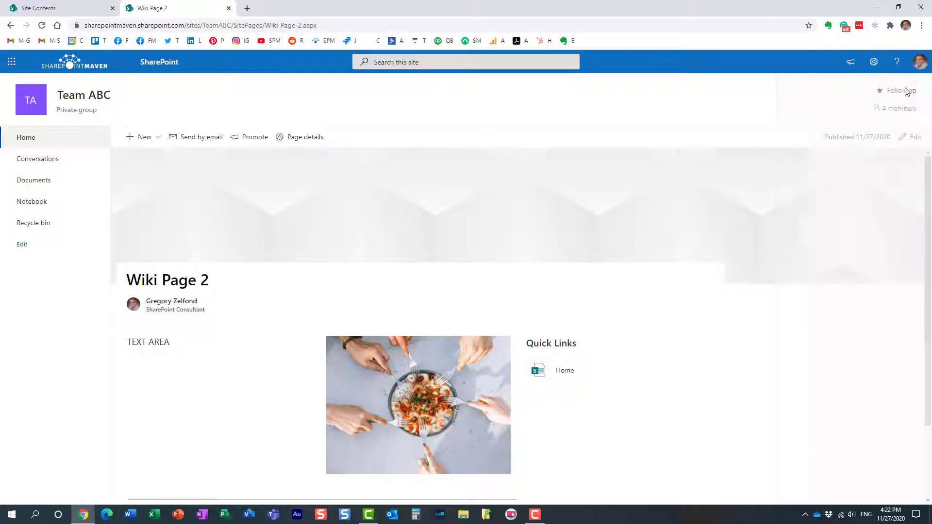
left_click(143, 137)
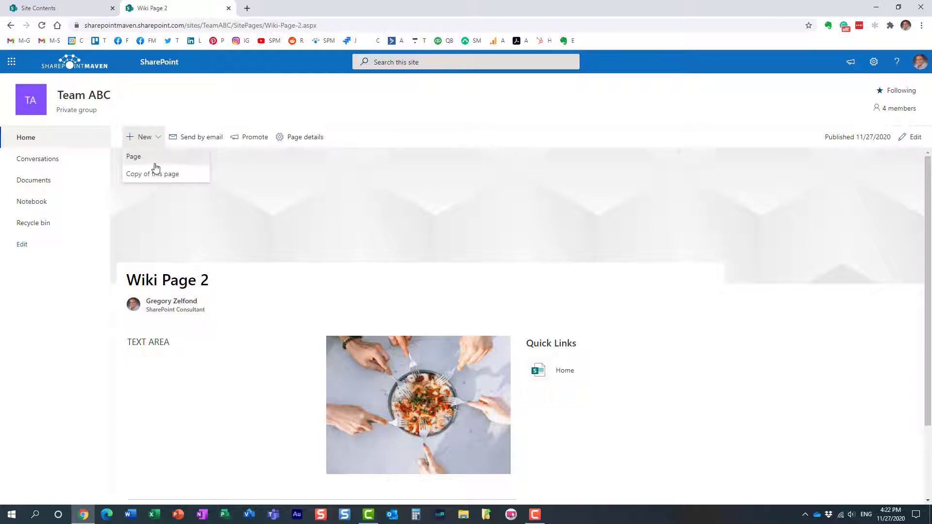
left_click(133, 156)
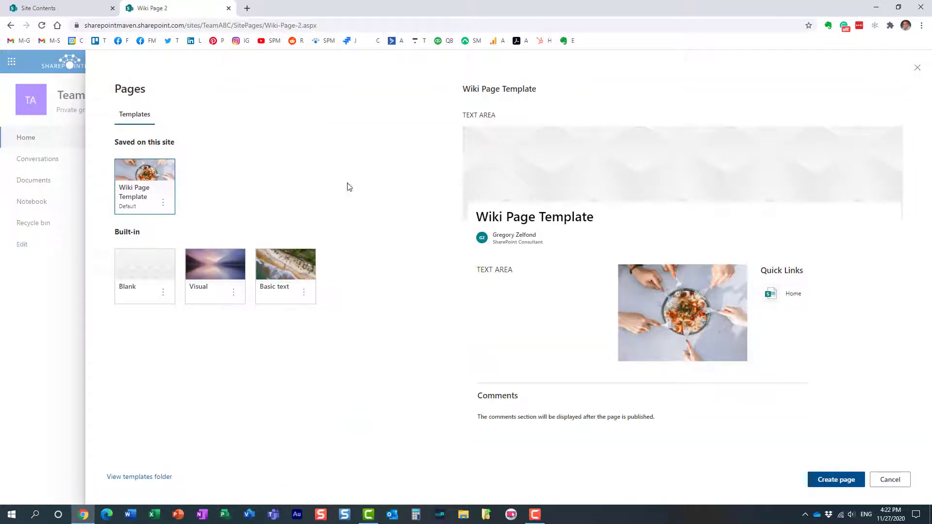
mouse_move(363, 183)
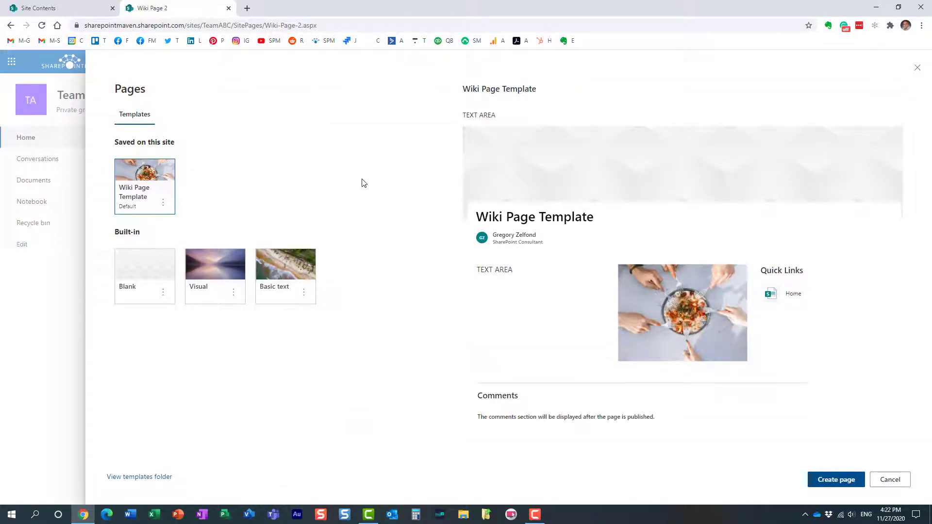
mouse_move(213, 190)
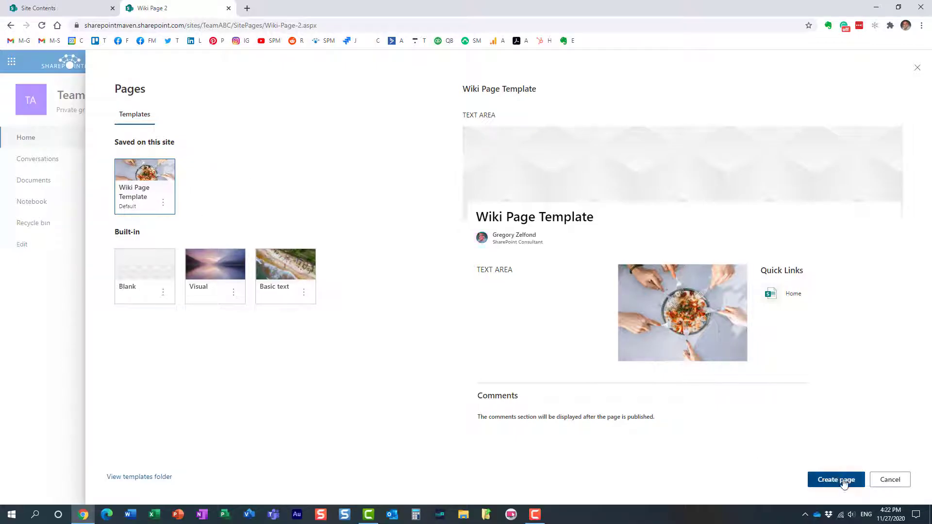
left_click(835, 480)
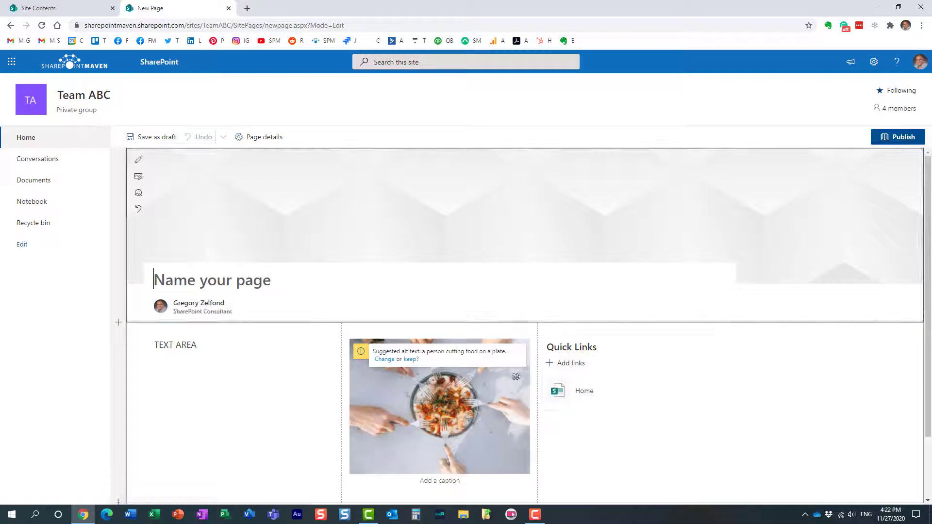